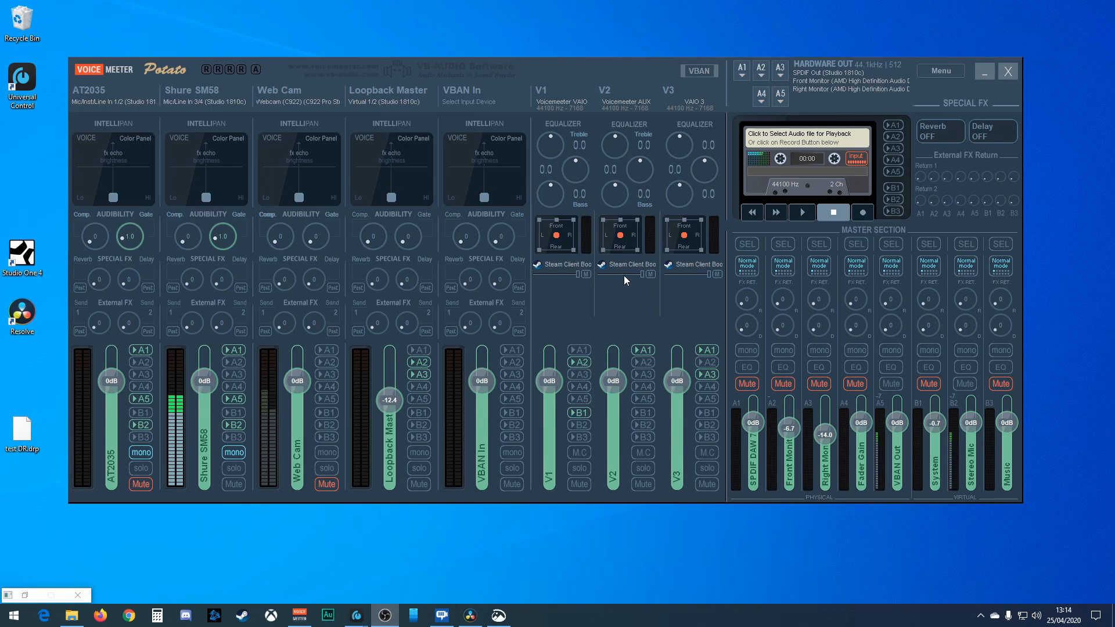
pyautogui.moveTo(559, 197)
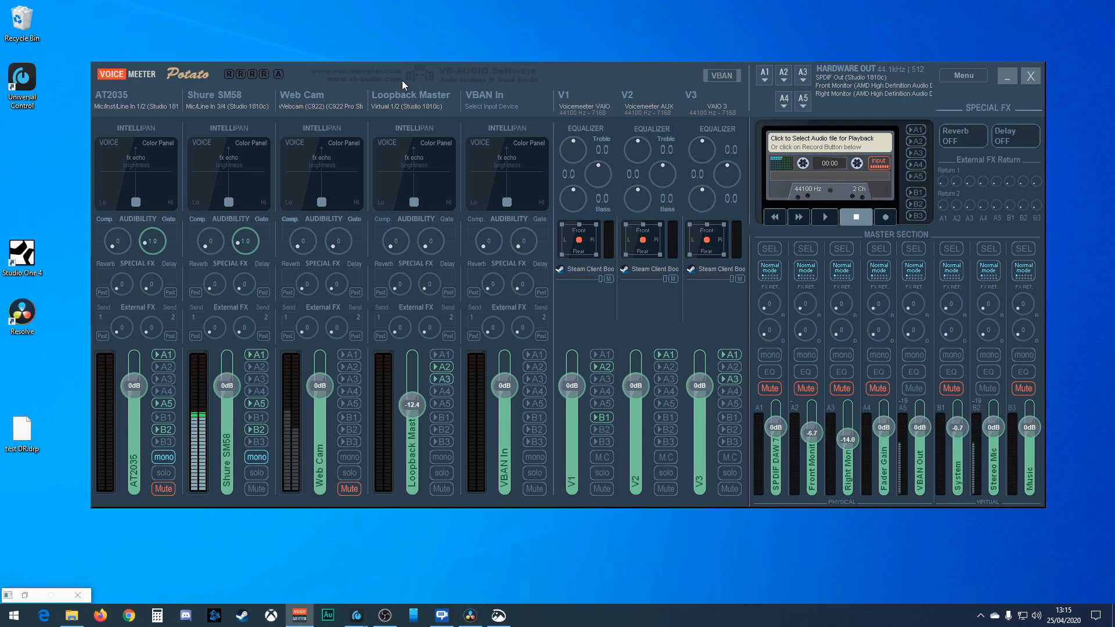
pyautogui.moveTo(451, 80)
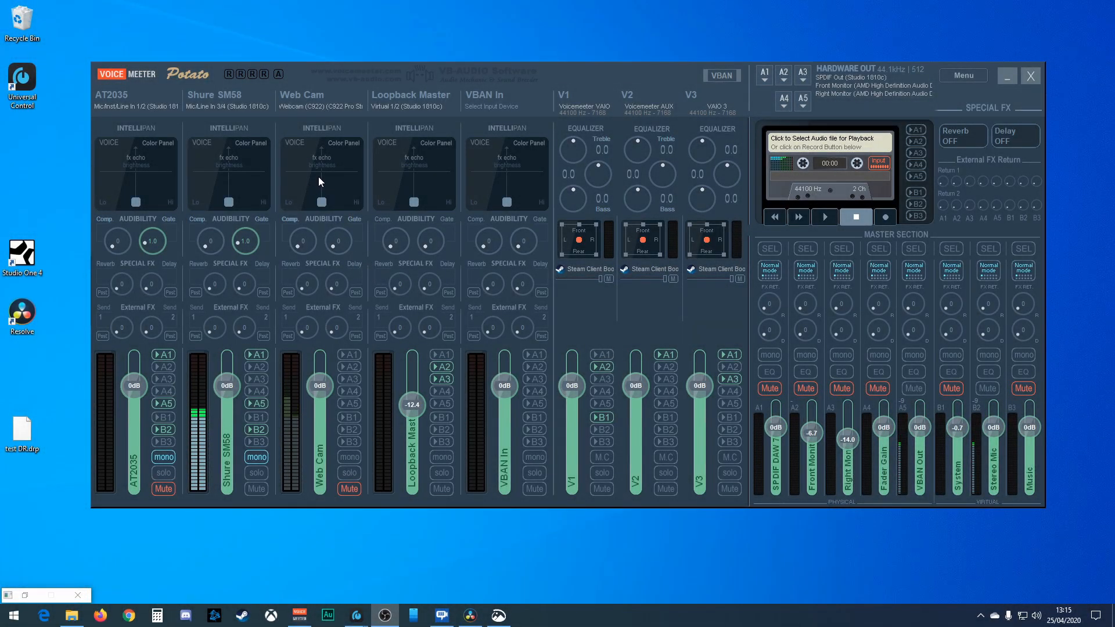
pyautogui.moveTo(335, 167)
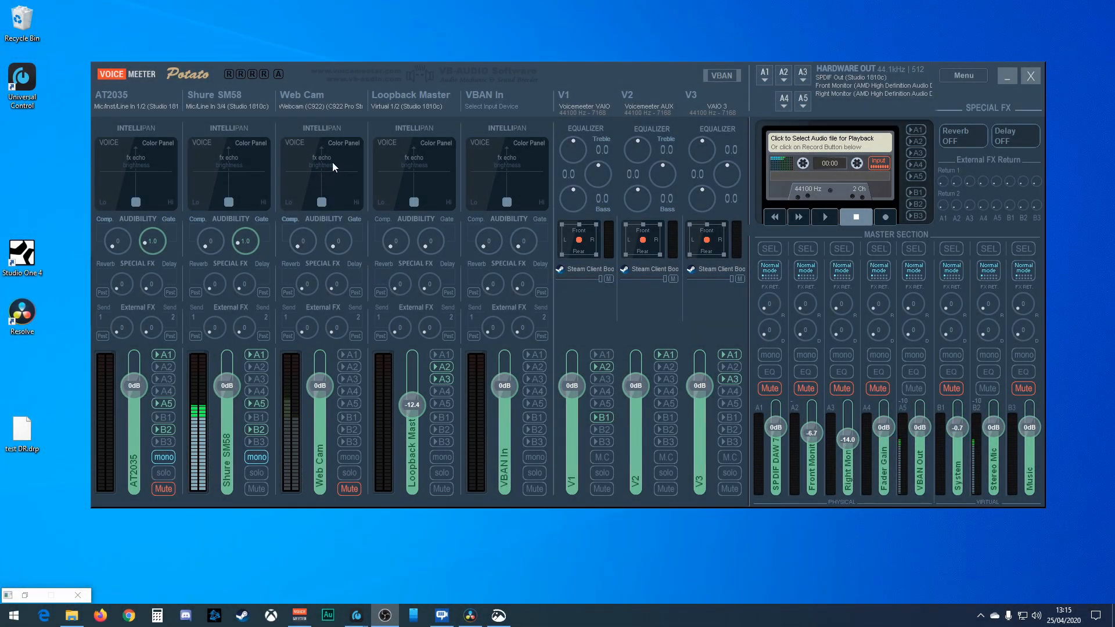
pyautogui.moveTo(667, 112)
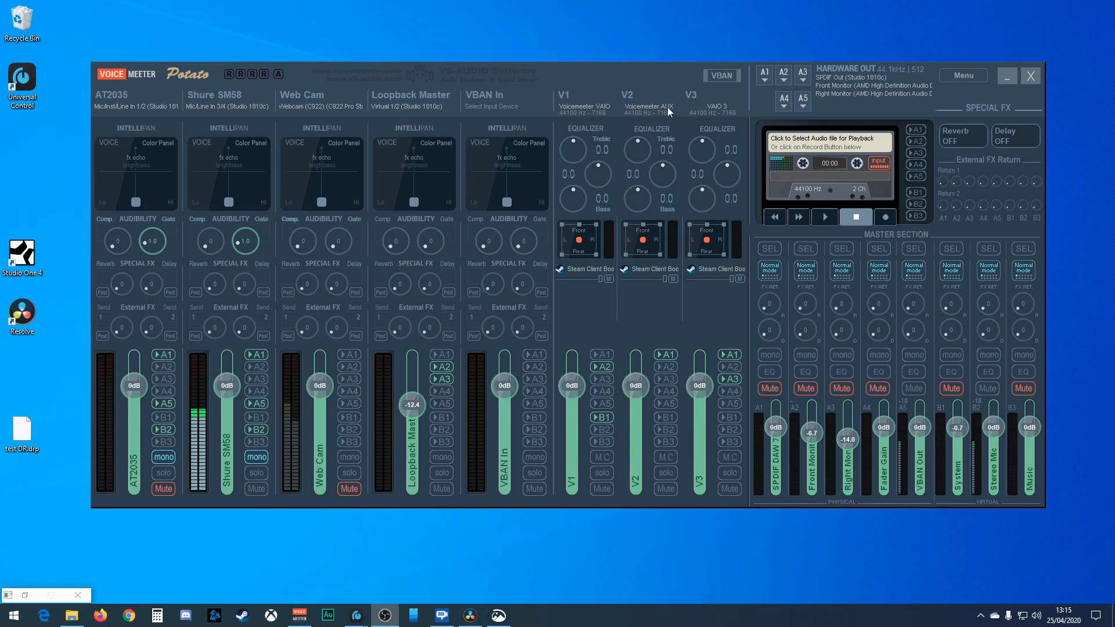
pyautogui.moveTo(633, 149)
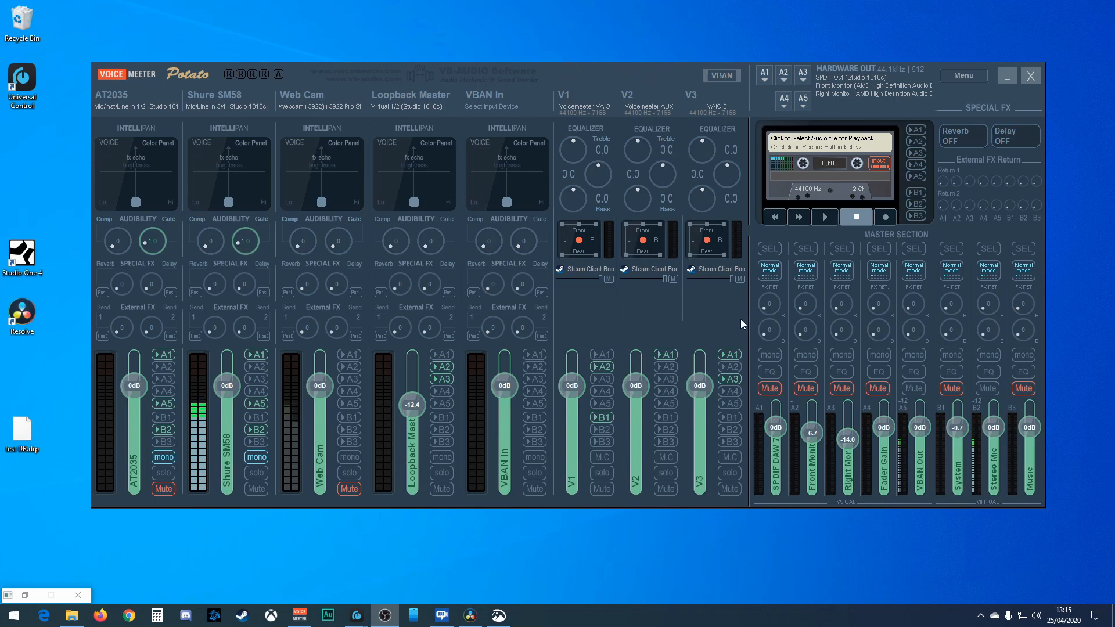
pyautogui.moveTo(423, 388)
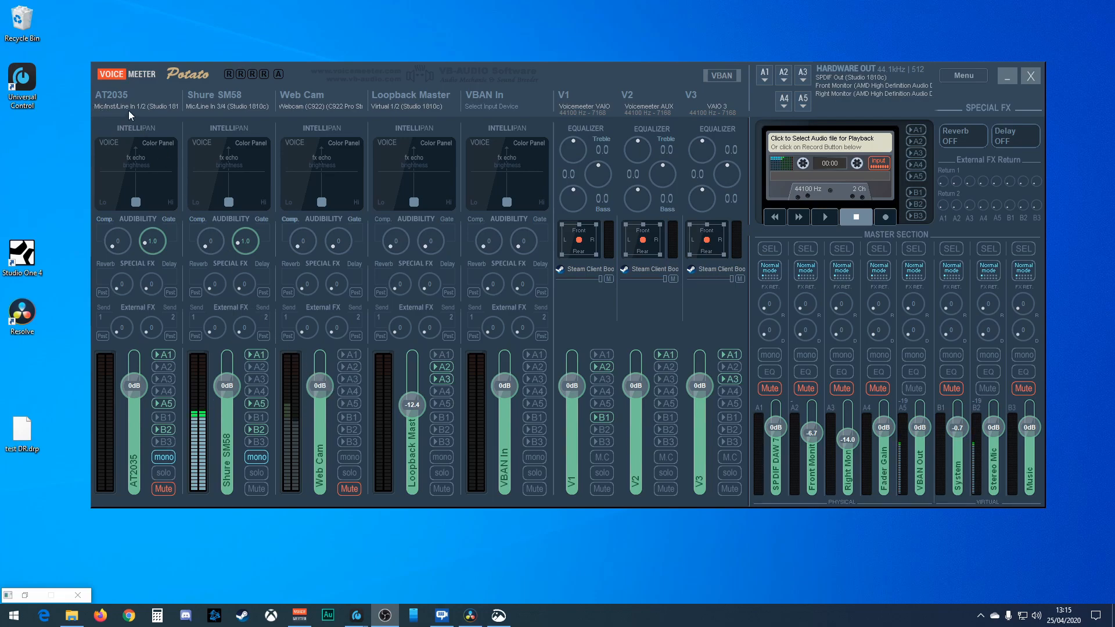
# Step: Open the AT2035 strip's input device list, showing WDM Mic/Inst/Line In 1/2 checked
pyautogui.click(128, 105)
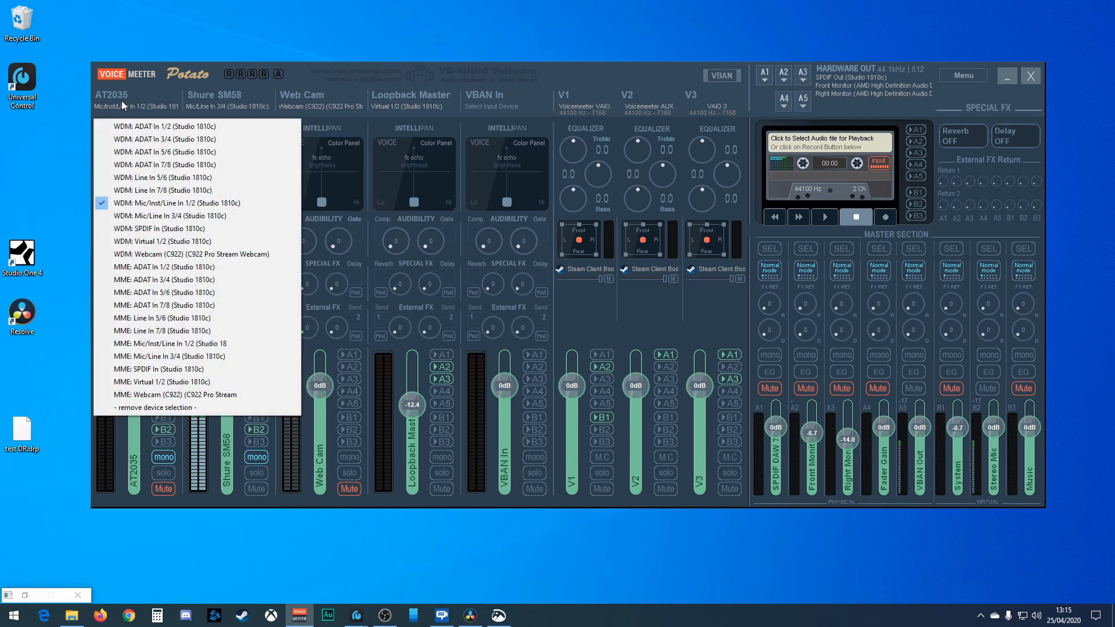
pyautogui.moveTo(171, 254)
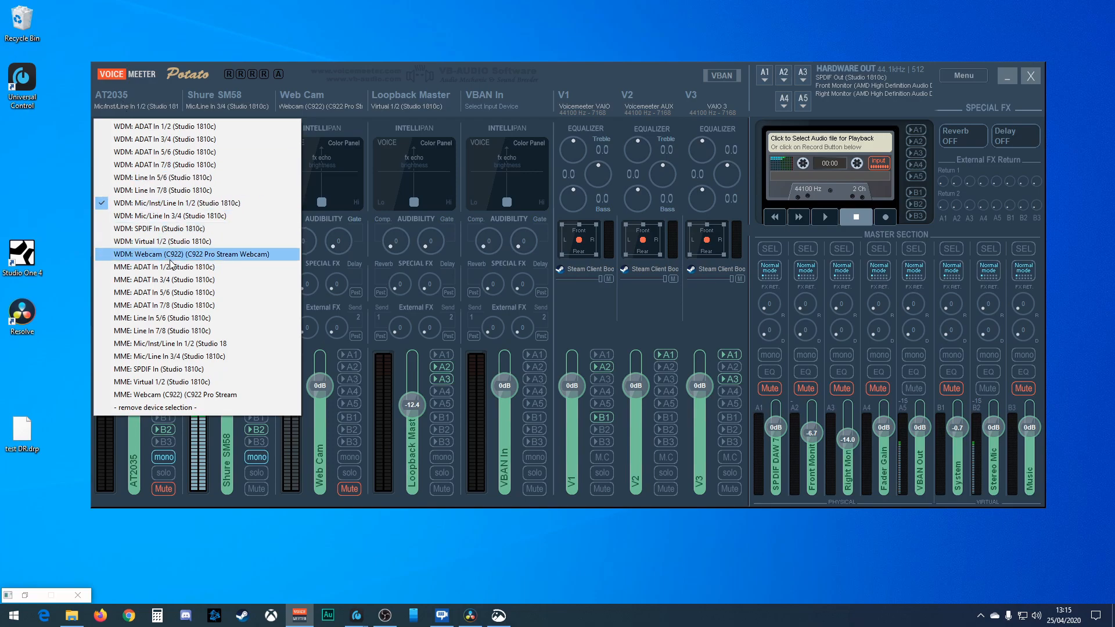
pyautogui.moveTo(136, 130)
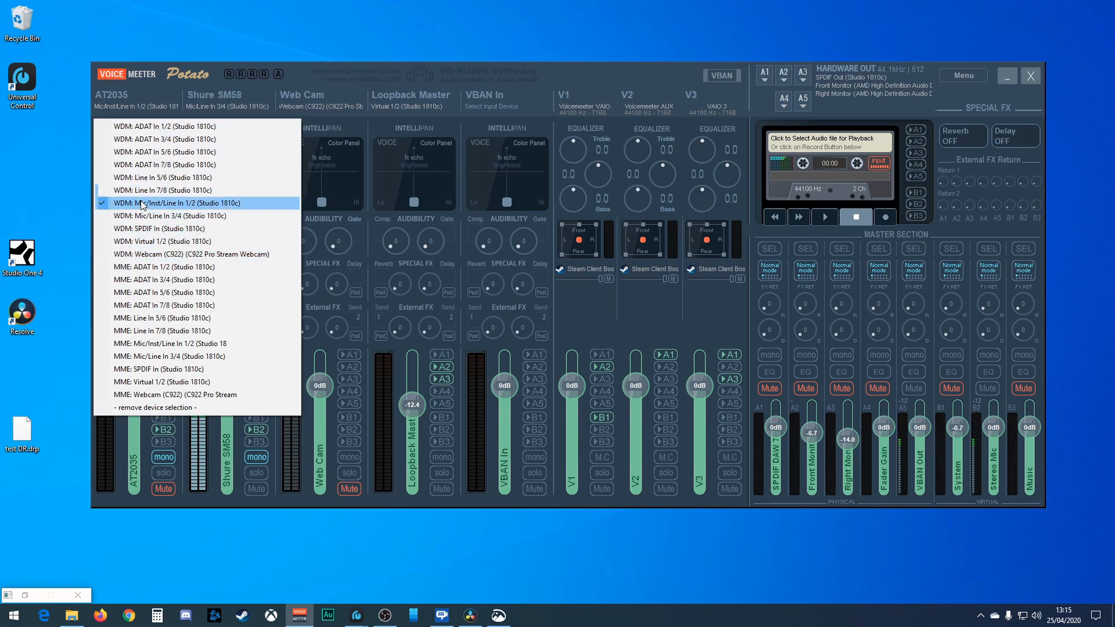
pyautogui.moveTo(162, 190)
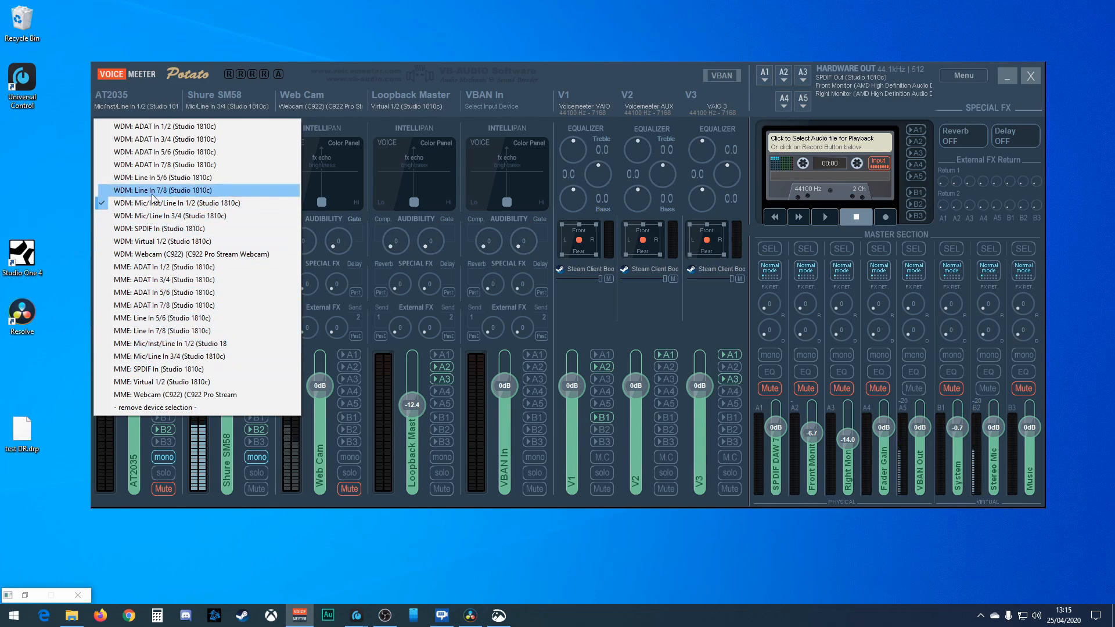
pyautogui.moveTo(164, 203)
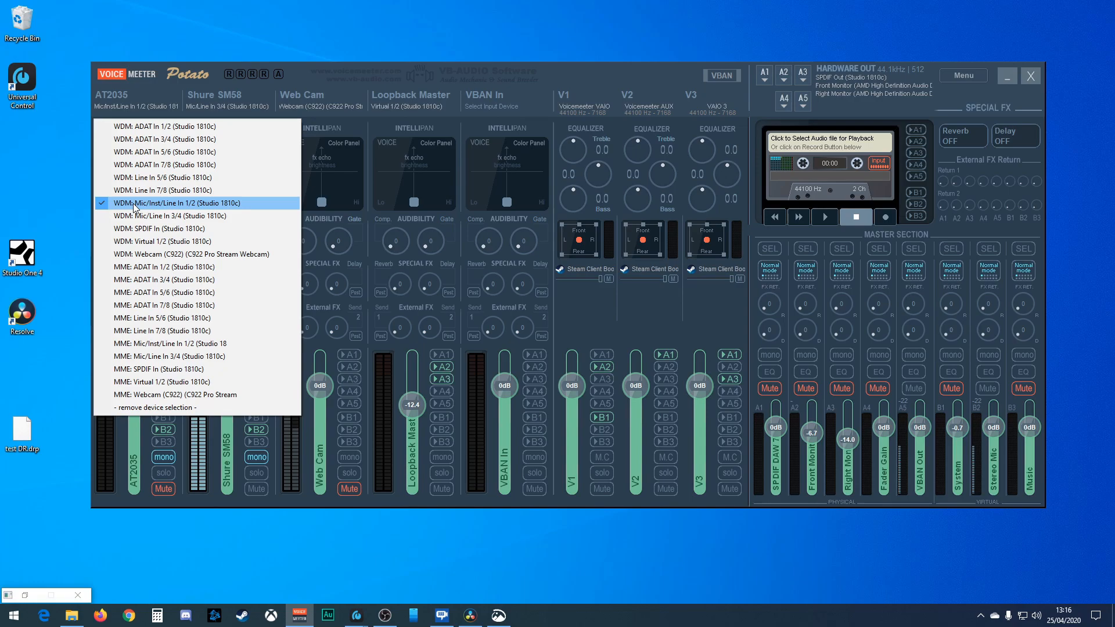
pyautogui.moveTo(167, 317)
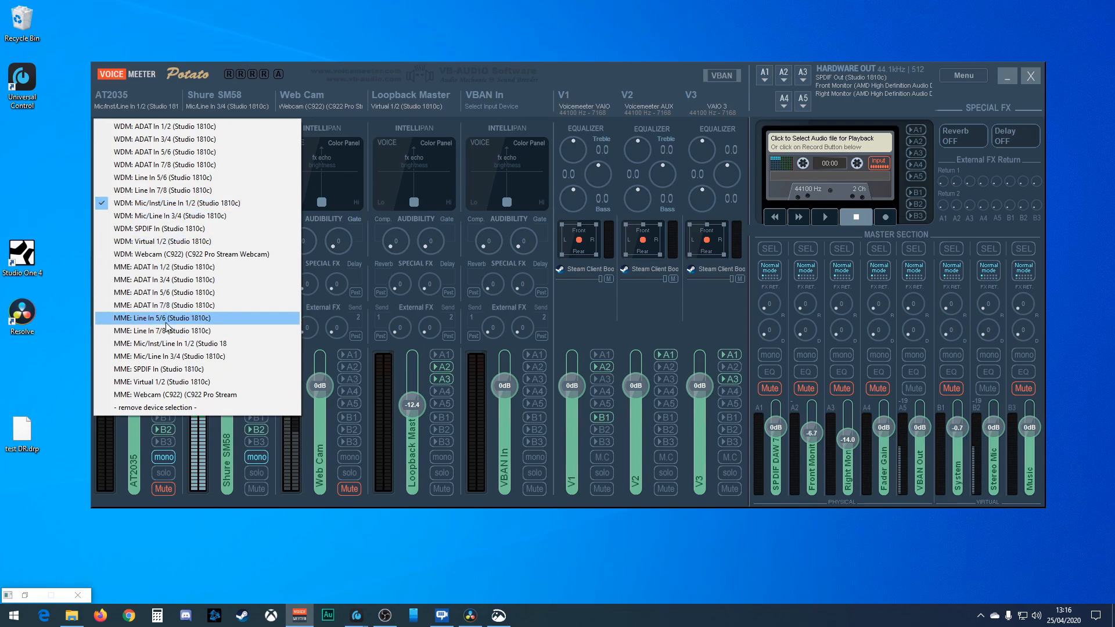
pyautogui.moveTo(167, 331)
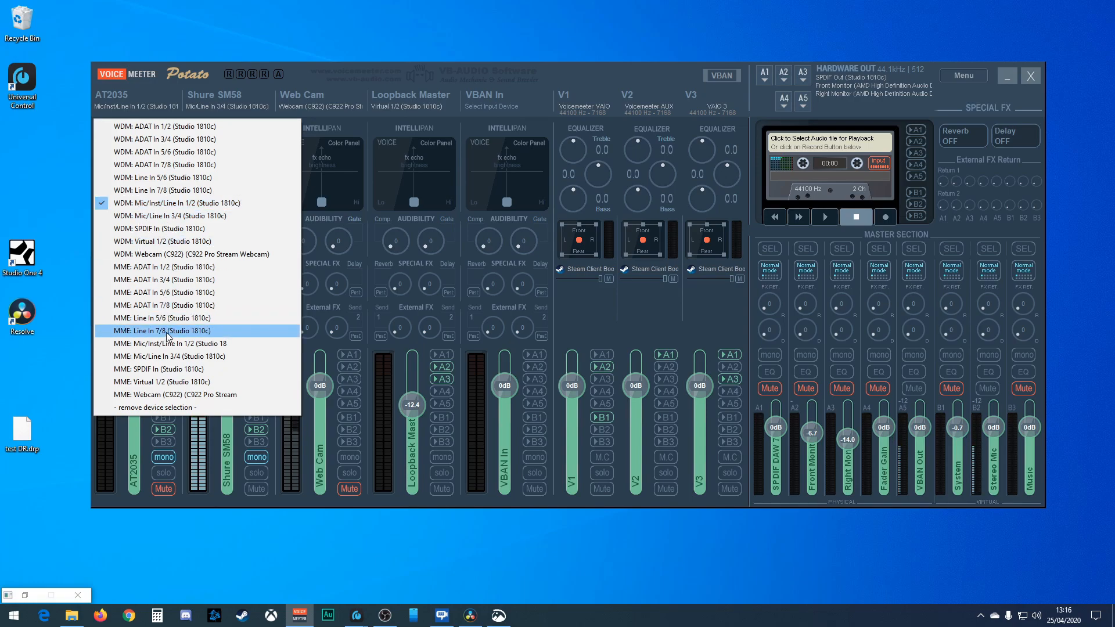
pyautogui.moveTo(175, 216)
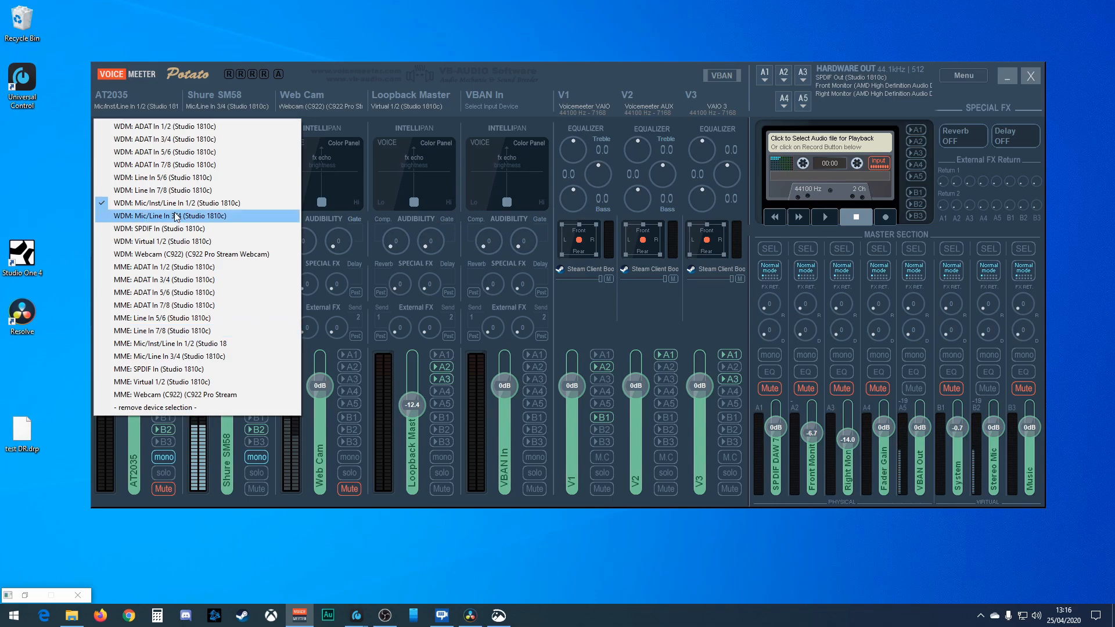
pyautogui.moveTo(180, 395)
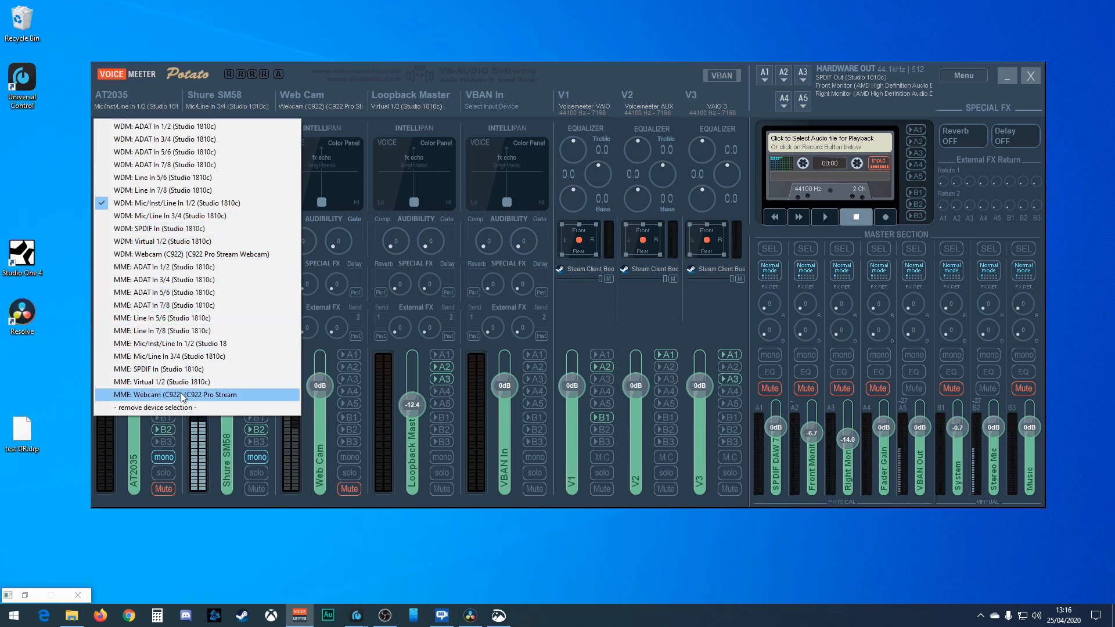
pyautogui.moveTo(171, 343)
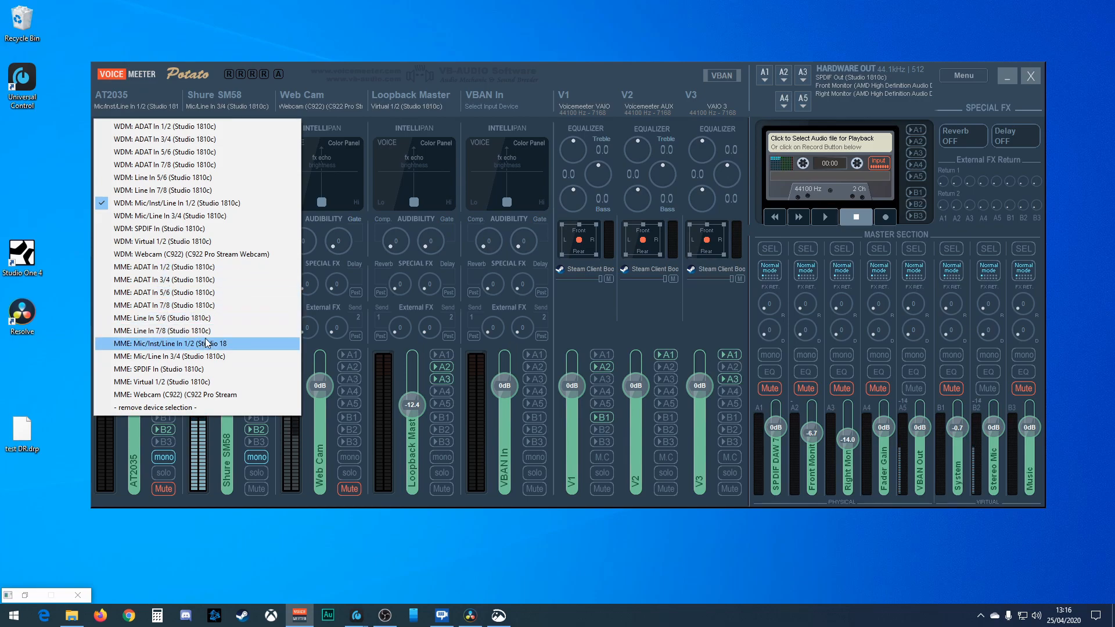
pyautogui.moveTo(193, 279)
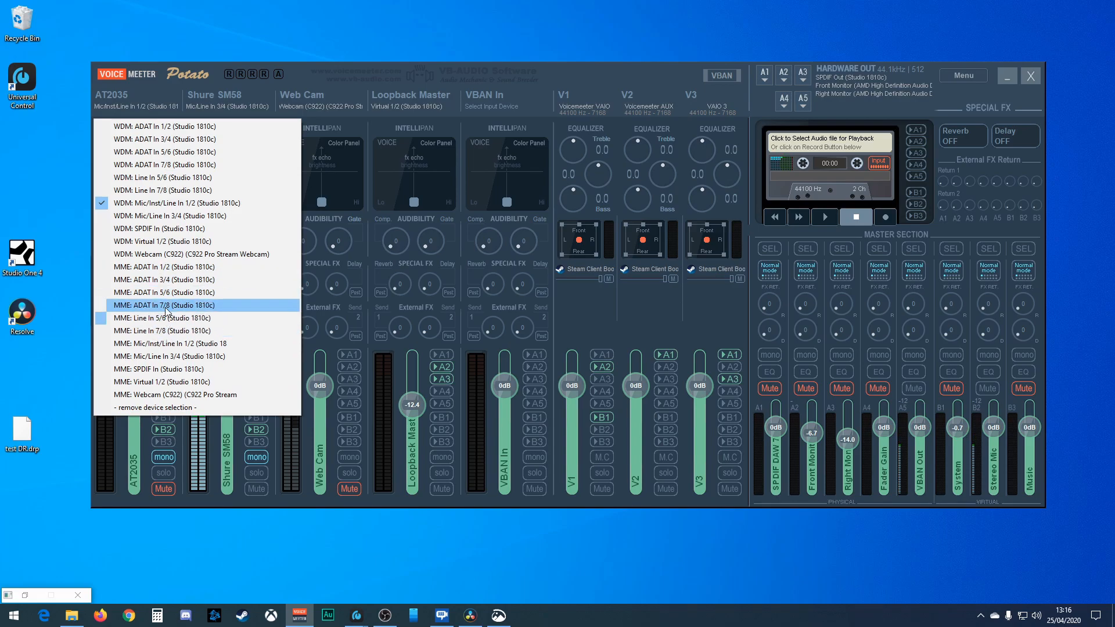
pyautogui.moveTo(166, 292)
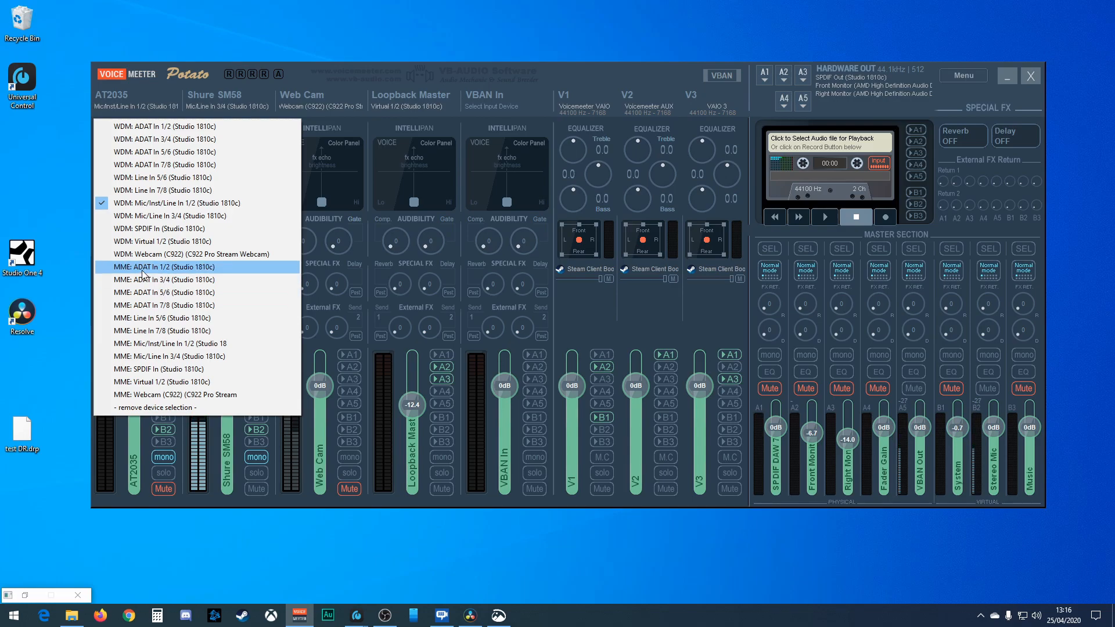
pyautogui.moveTo(142, 202)
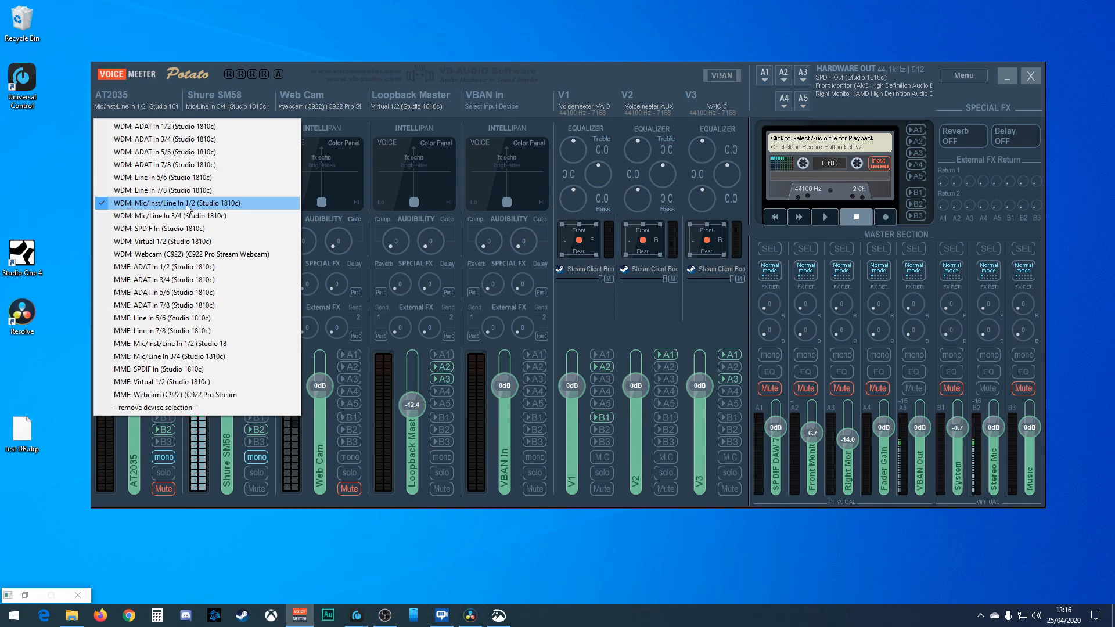
pyautogui.moveTo(221, 210)
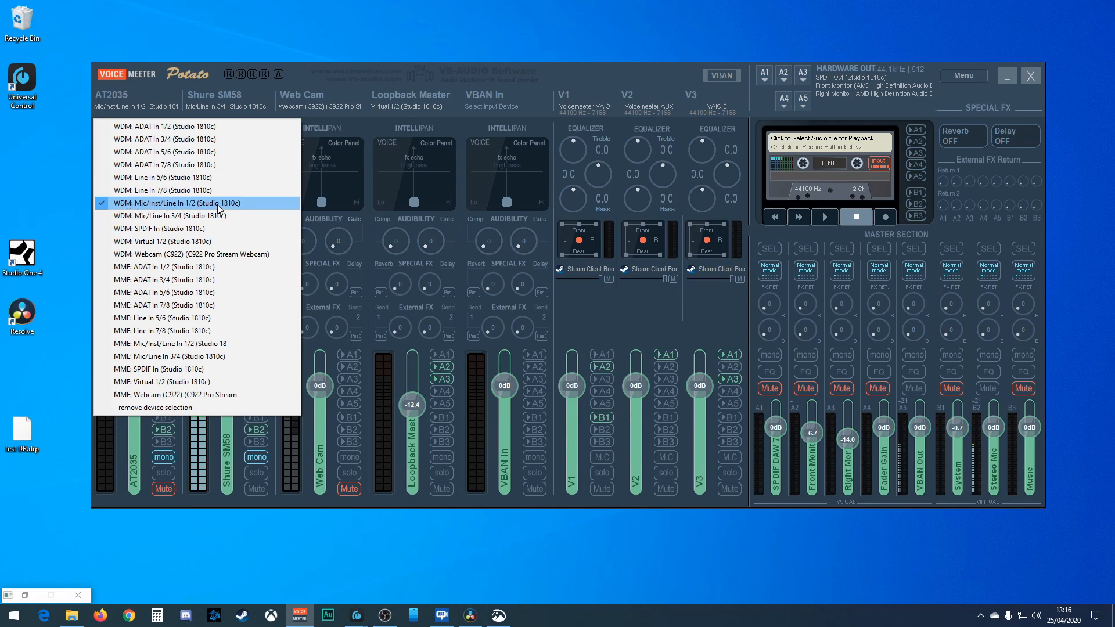
# Step: Keep the AT2035 on Mic/Inst/Line In 1/2, then show the Shure SM58's device list
pyautogui.click(171, 203)
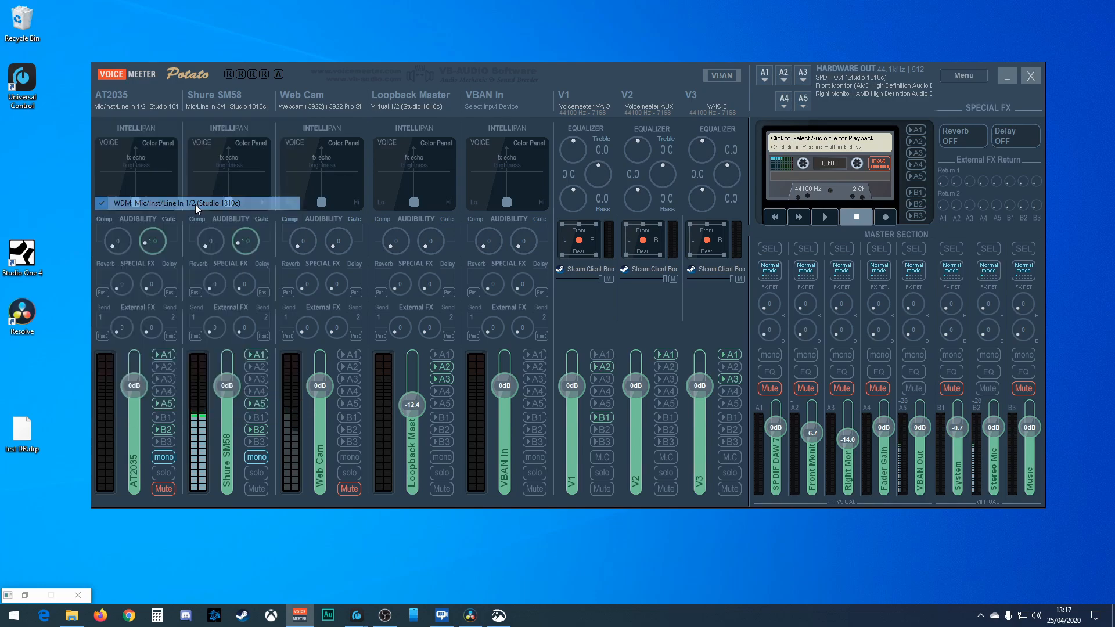
pyautogui.click(157, 104)
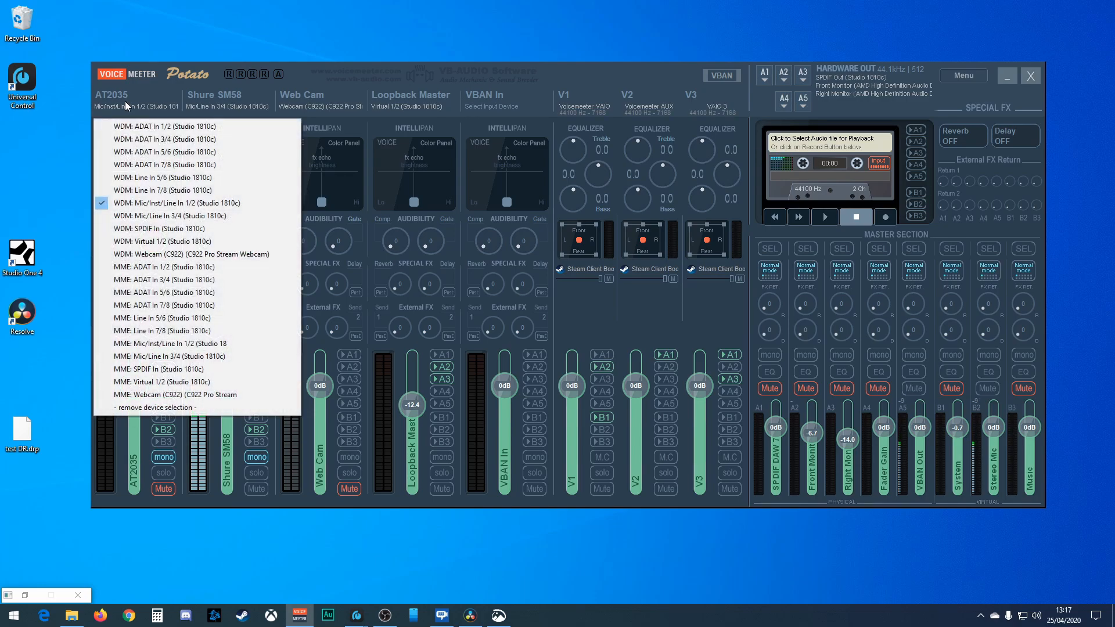
pyautogui.moveTo(164, 190)
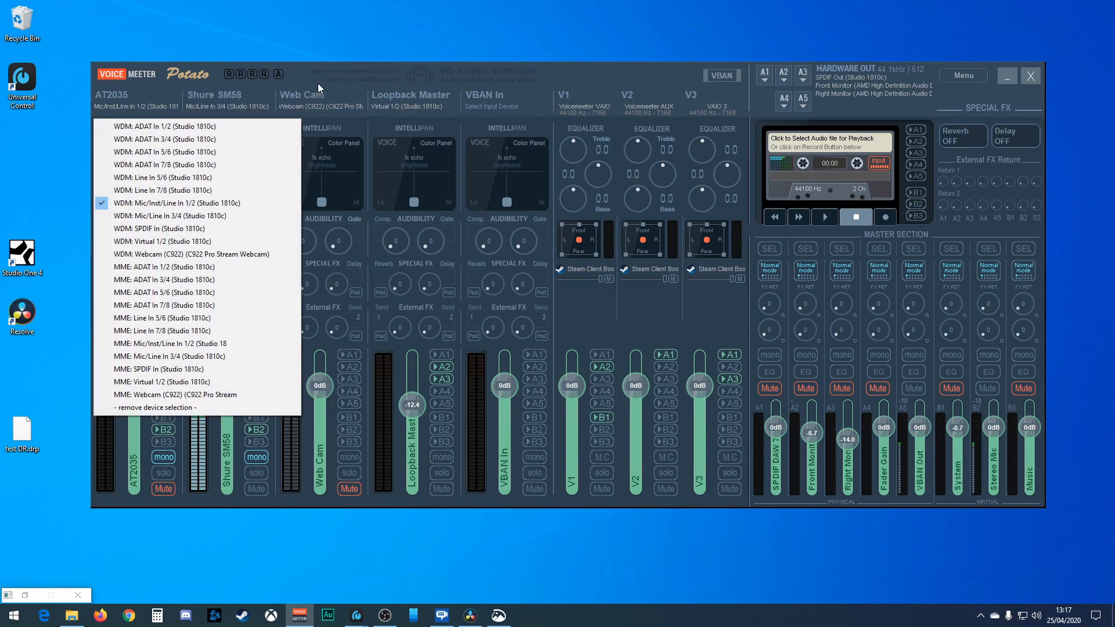
pyautogui.click(301, 95)
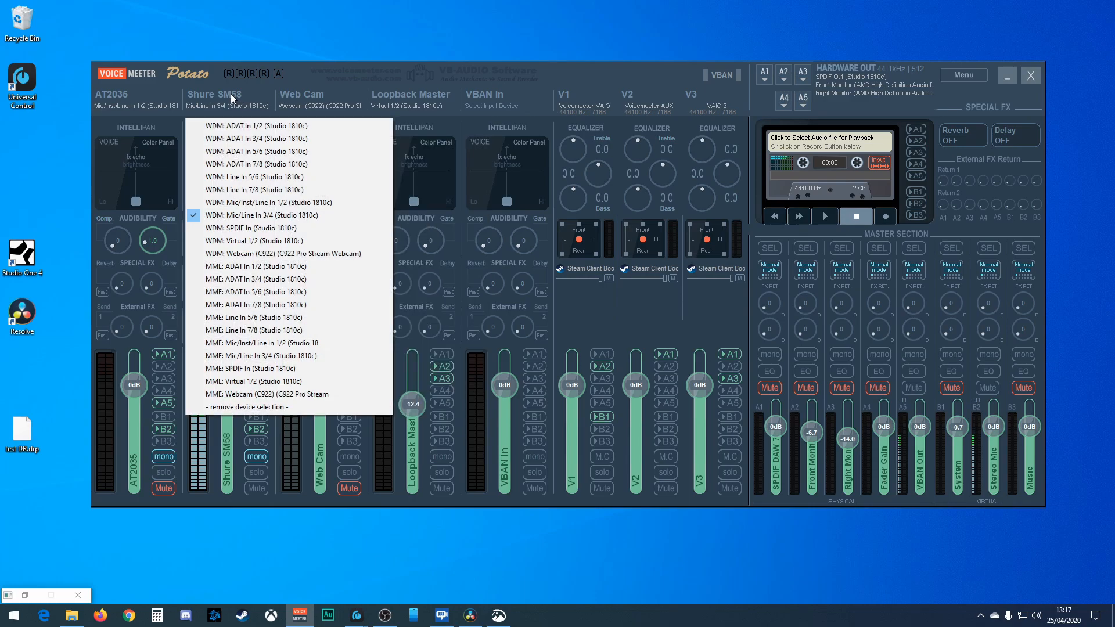
pyautogui.moveTo(286, 215)
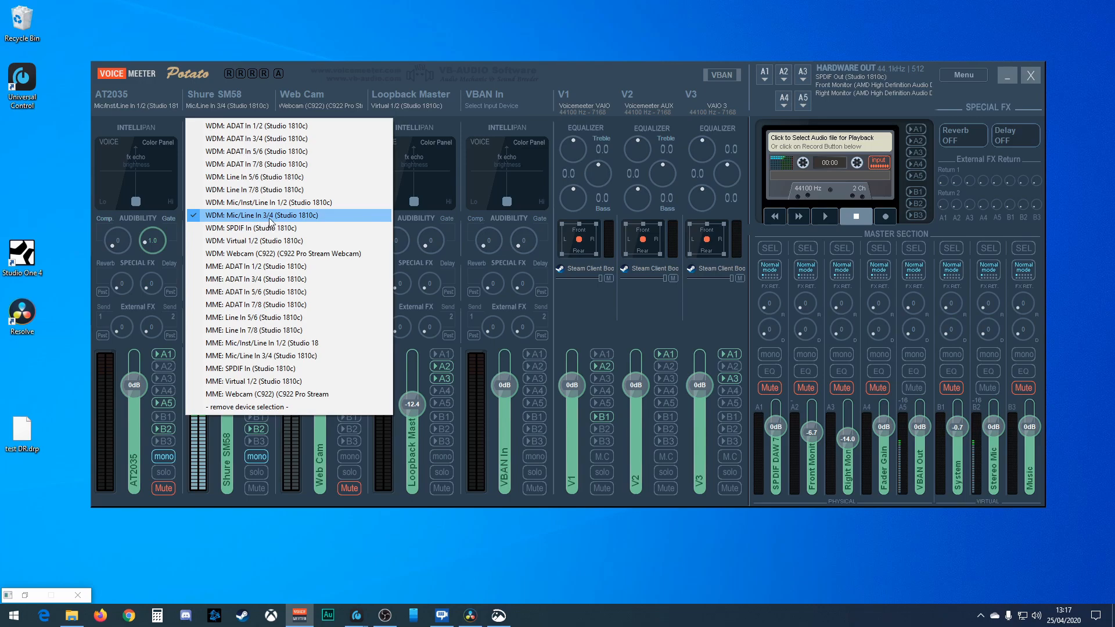
# Step: Keep WDM Mic/Line In 3/4 for the Shure SM58 and open the AT2035 and SM58 names for editing
pyautogui.click(269, 216)
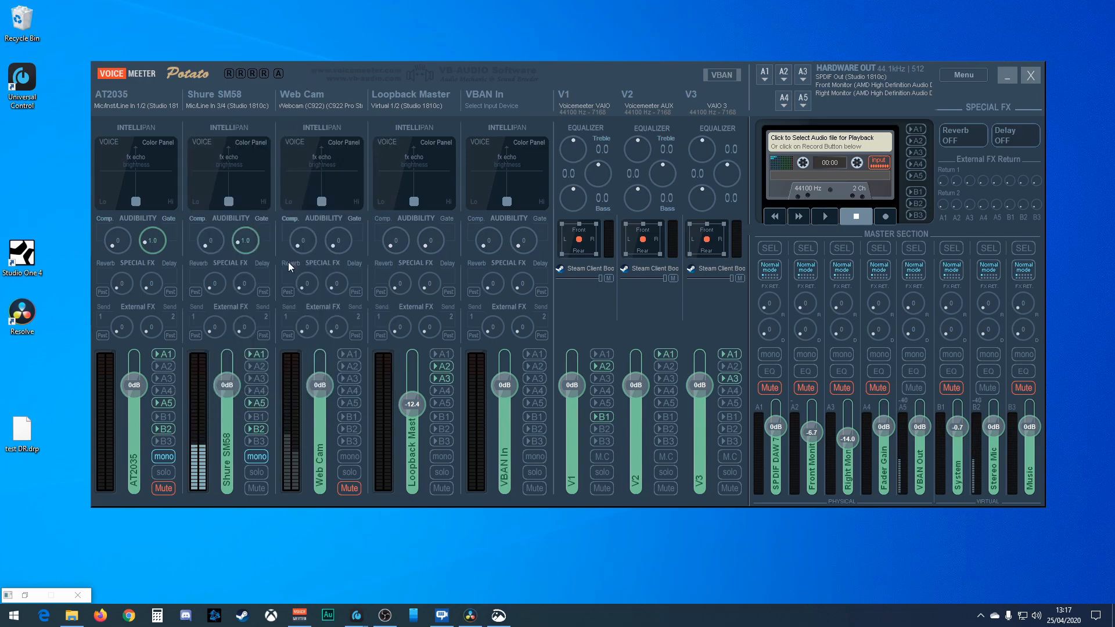
pyautogui.moveTo(244, 158)
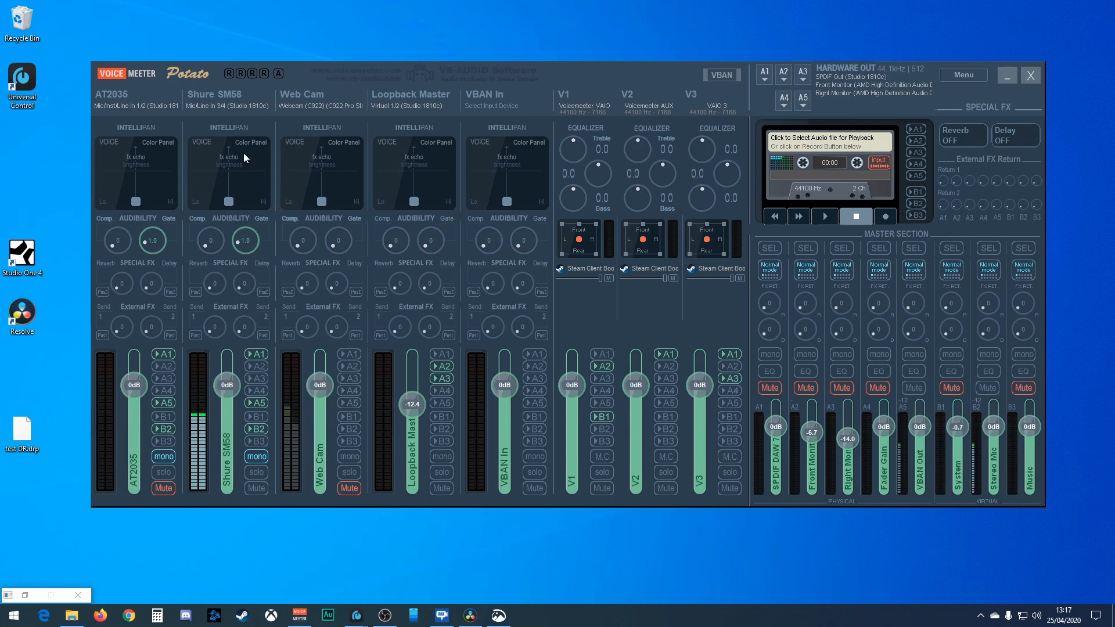
pyautogui.moveTo(159, 111)
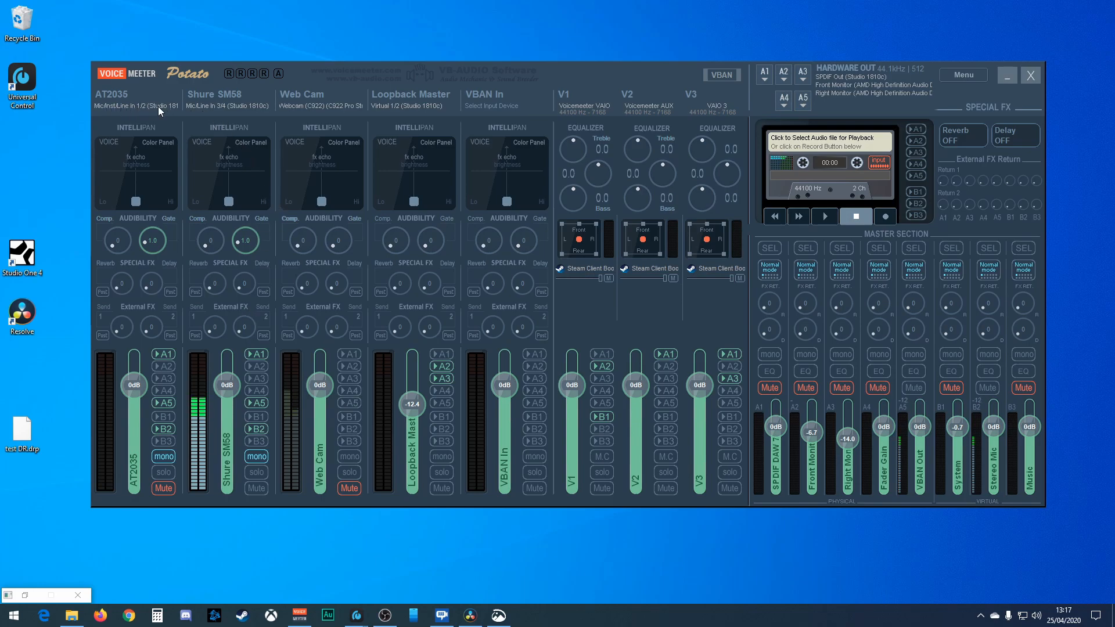
pyautogui.moveTo(112, 99)
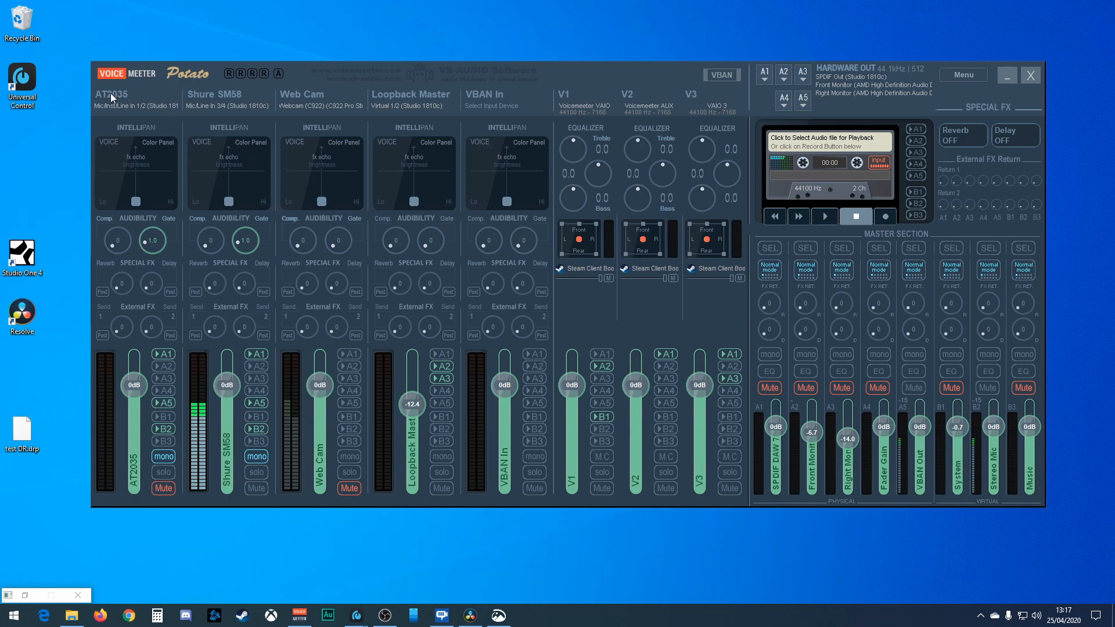
pyautogui.doubleClick(112, 94)
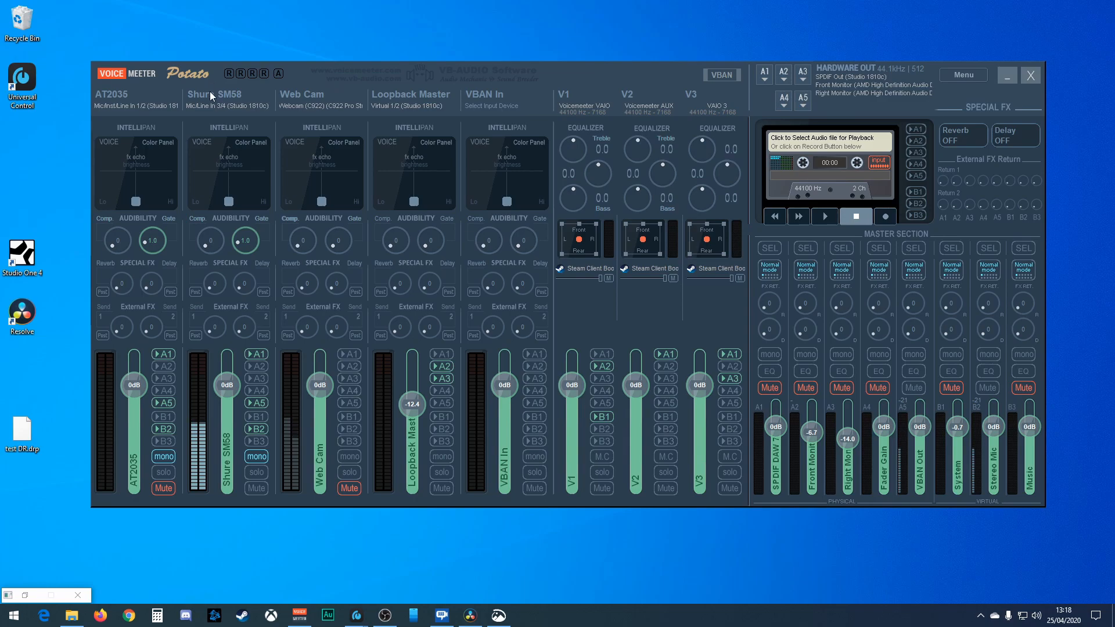
pyautogui.doubleClick(218, 95)
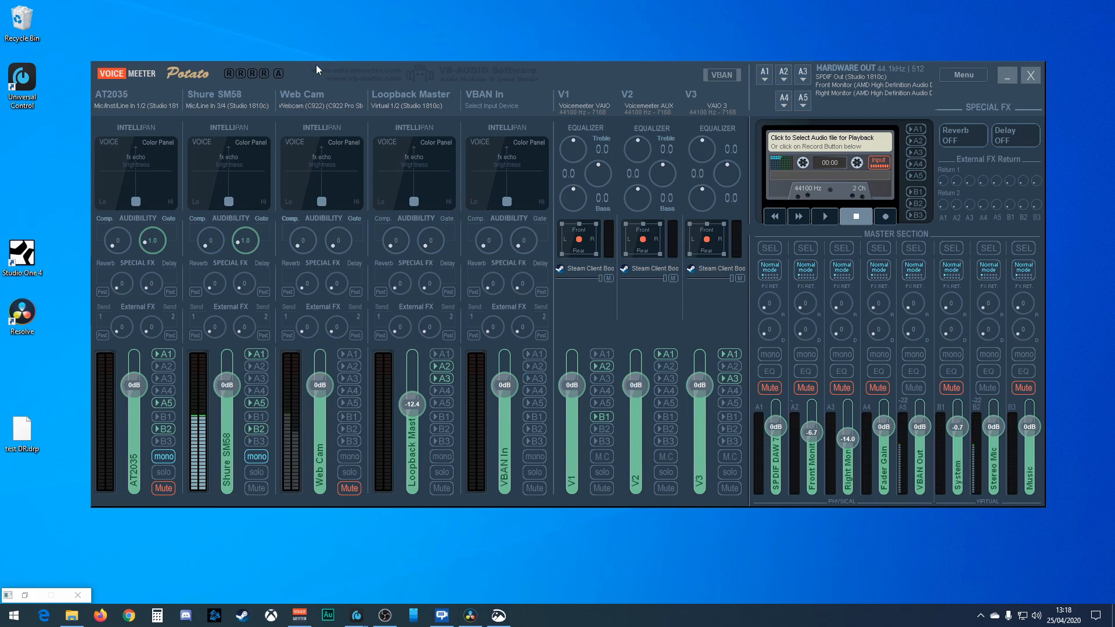
# Step: Rename the third input strip from Web Cam to 'C922 Mic'
pyautogui.doubleClick(301, 96)
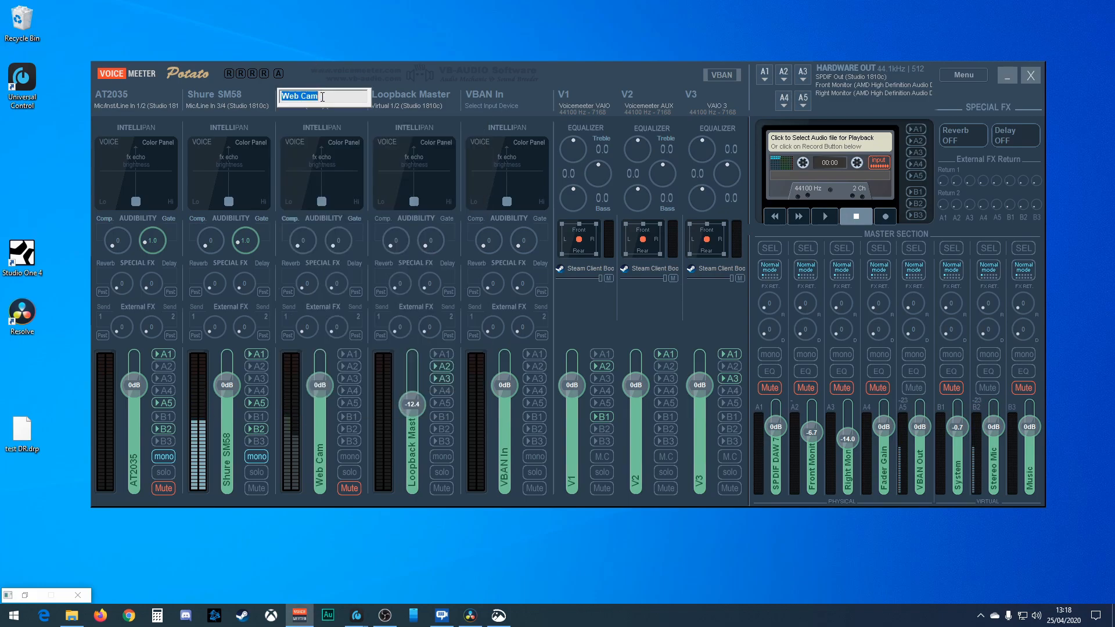
pyautogui.write('C922')
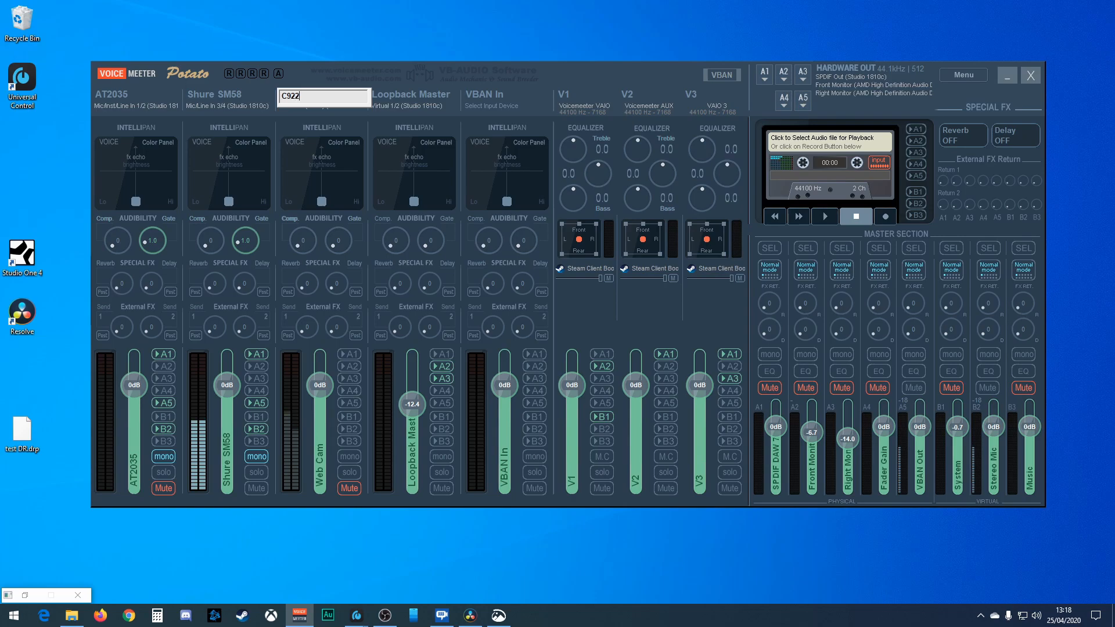
pyautogui.write('Mic')
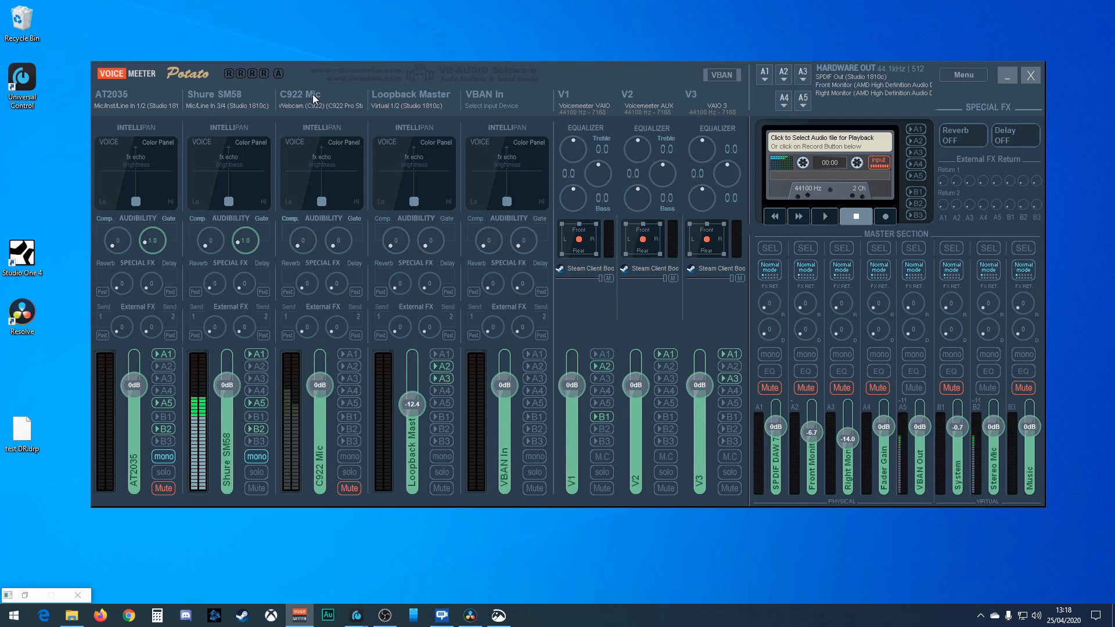
pyautogui.moveTo(321, 487)
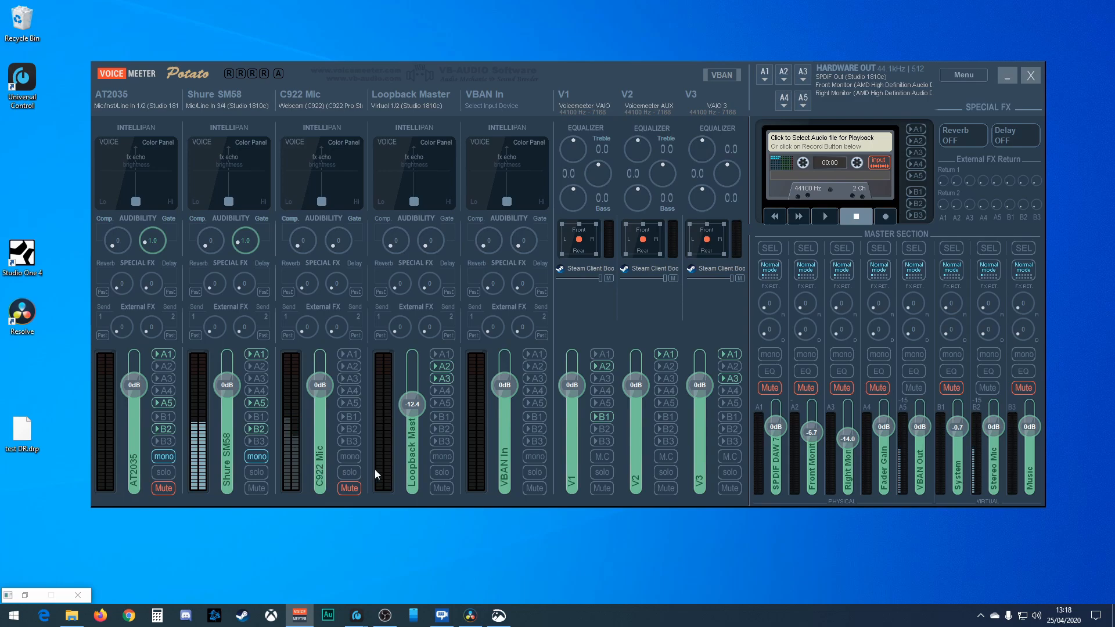
pyautogui.moveTo(324, 243)
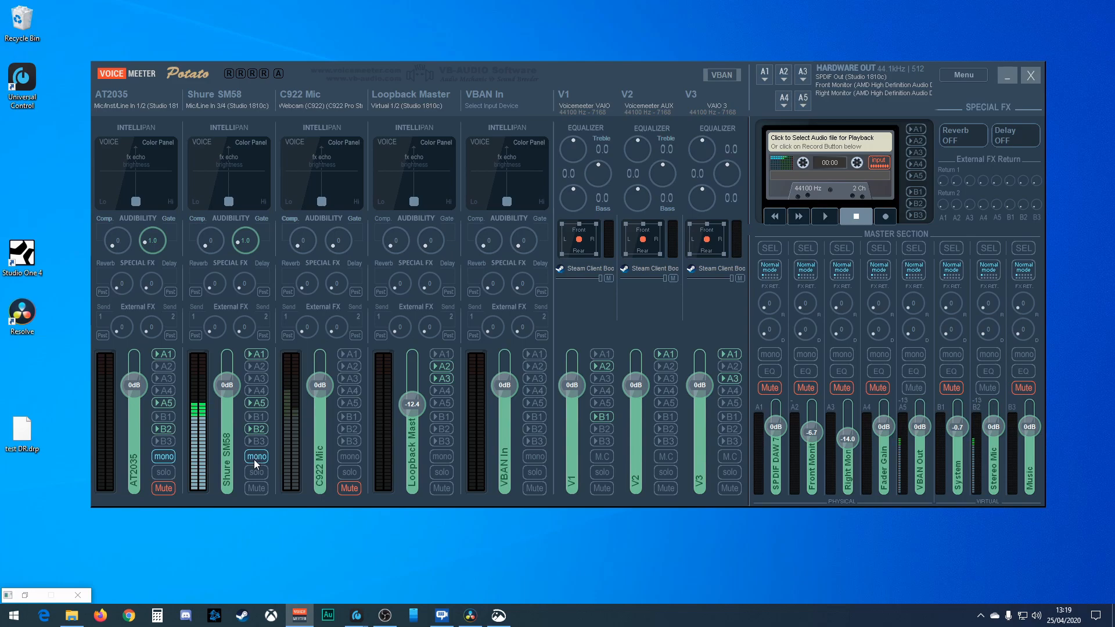
pyautogui.moveTo(217, 110)
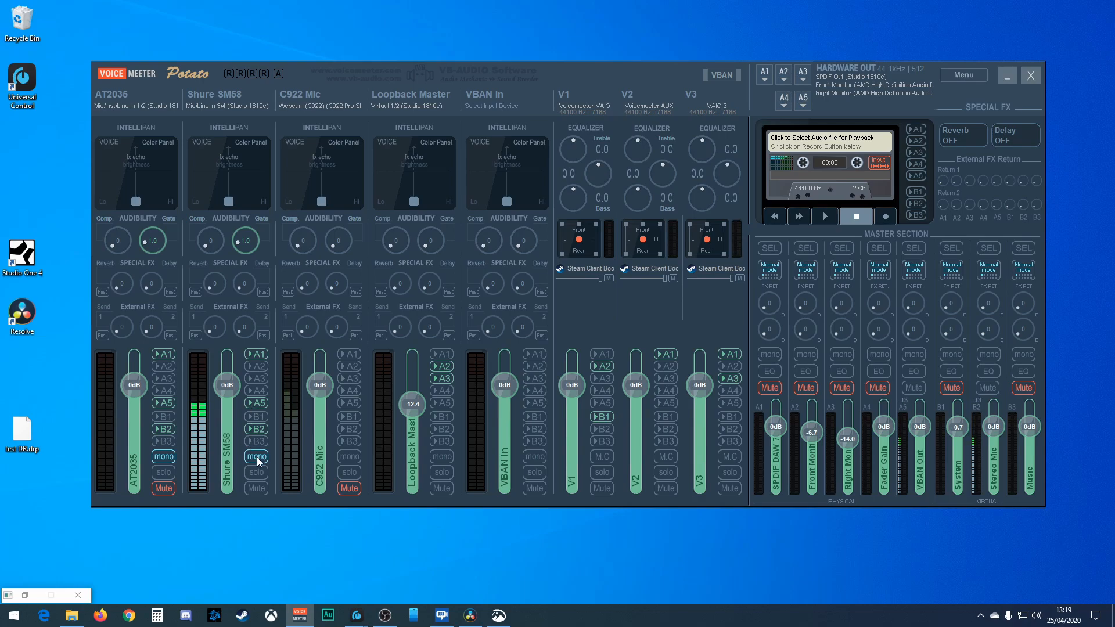
pyautogui.click(256, 456)
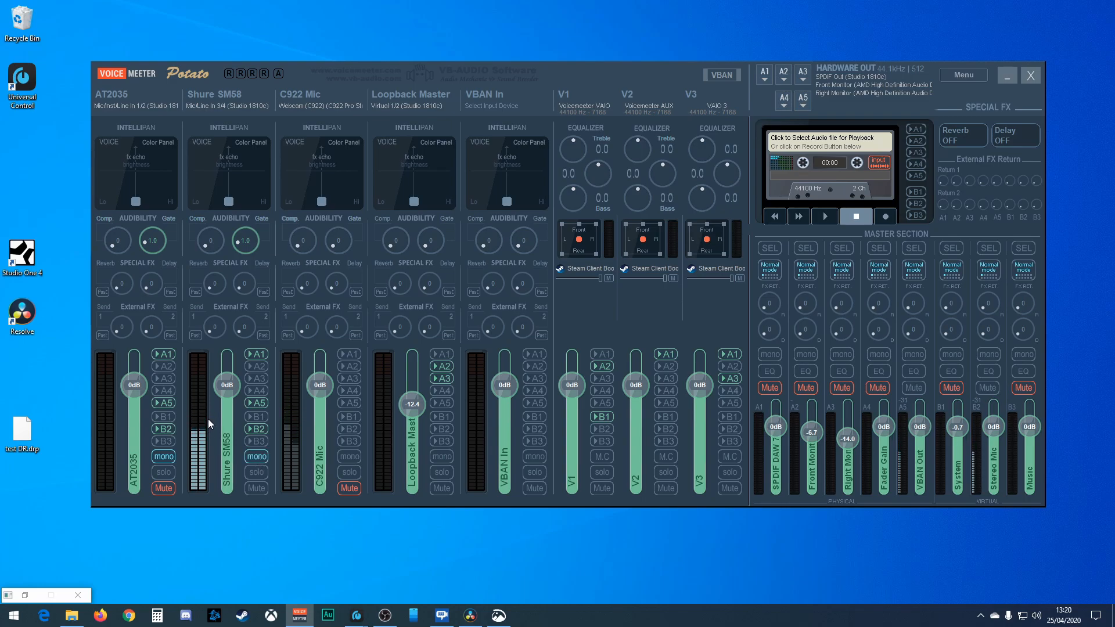
pyautogui.moveTo(297, 191)
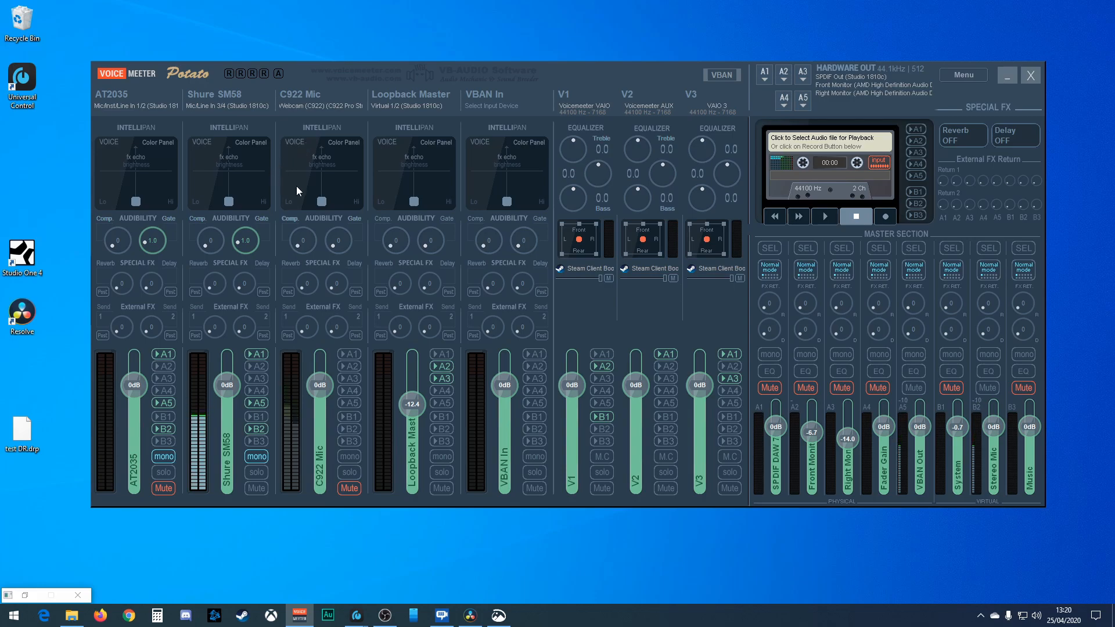
pyautogui.moveTo(379, 131)
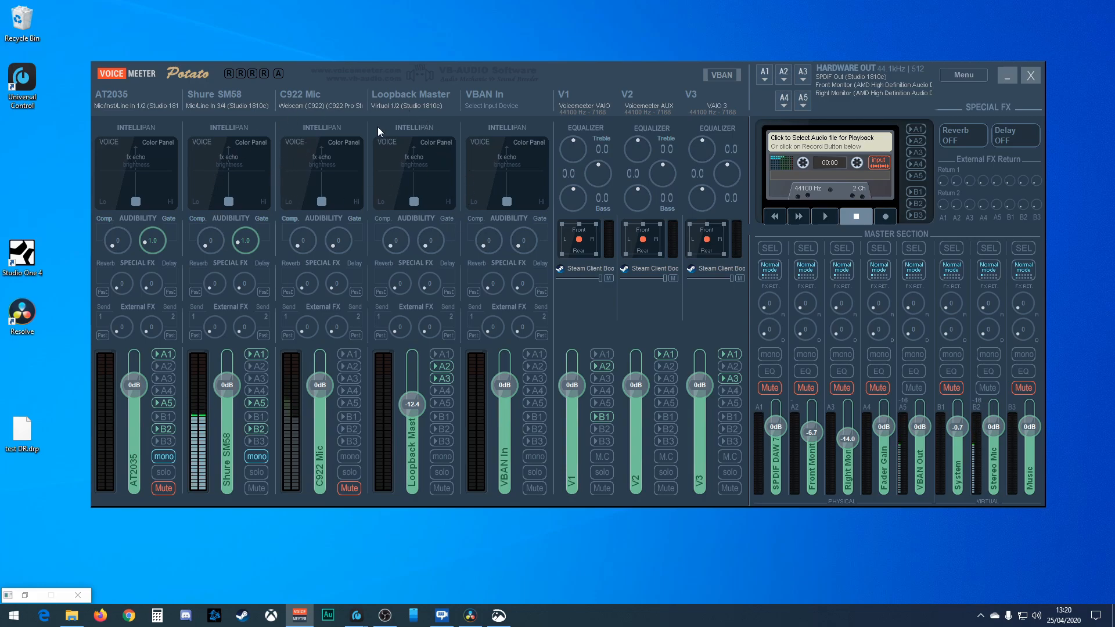
pyautogui.moveTo(802, 320)
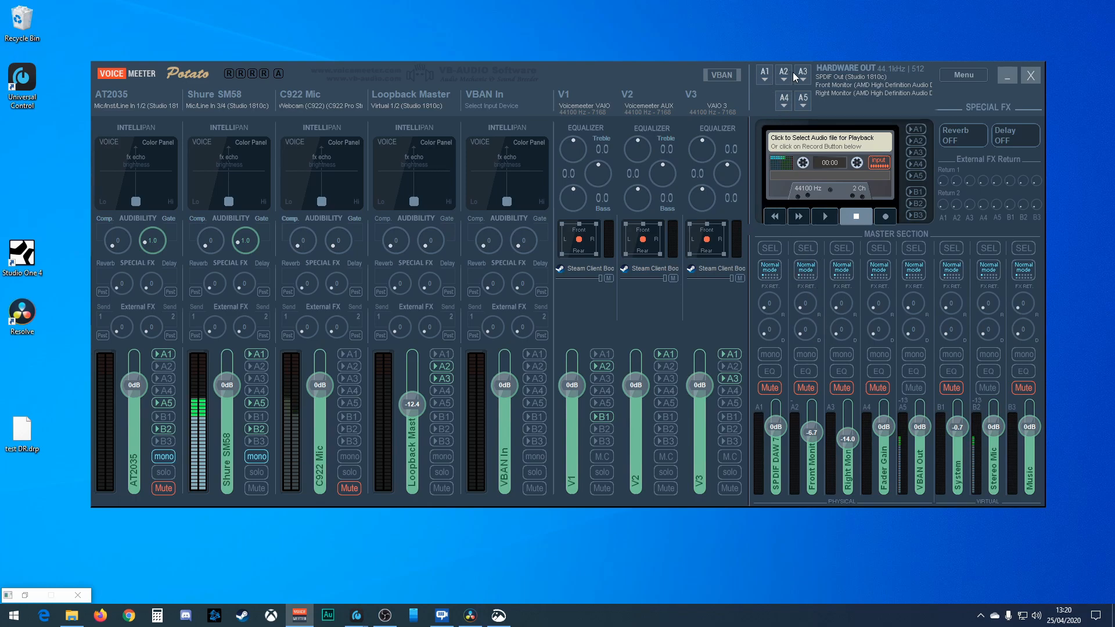
# Step: Open the A1 output device list, currently WDM SPDIF Out (Studio 1810c)
pyautogui.click(870, 69)
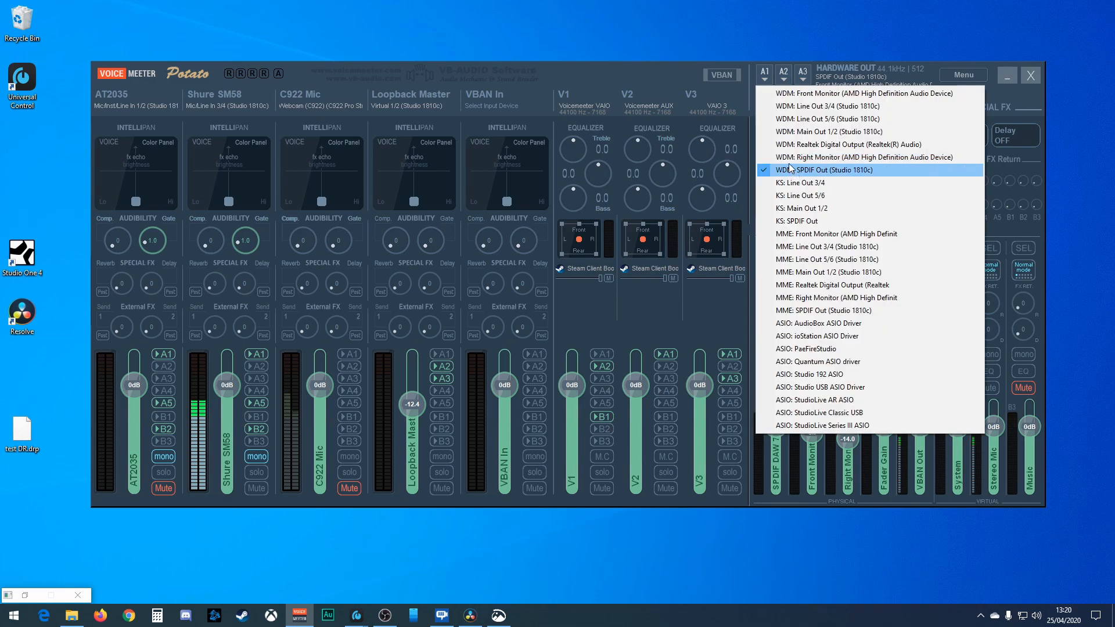
pyautogui.moveTo(808, 157)
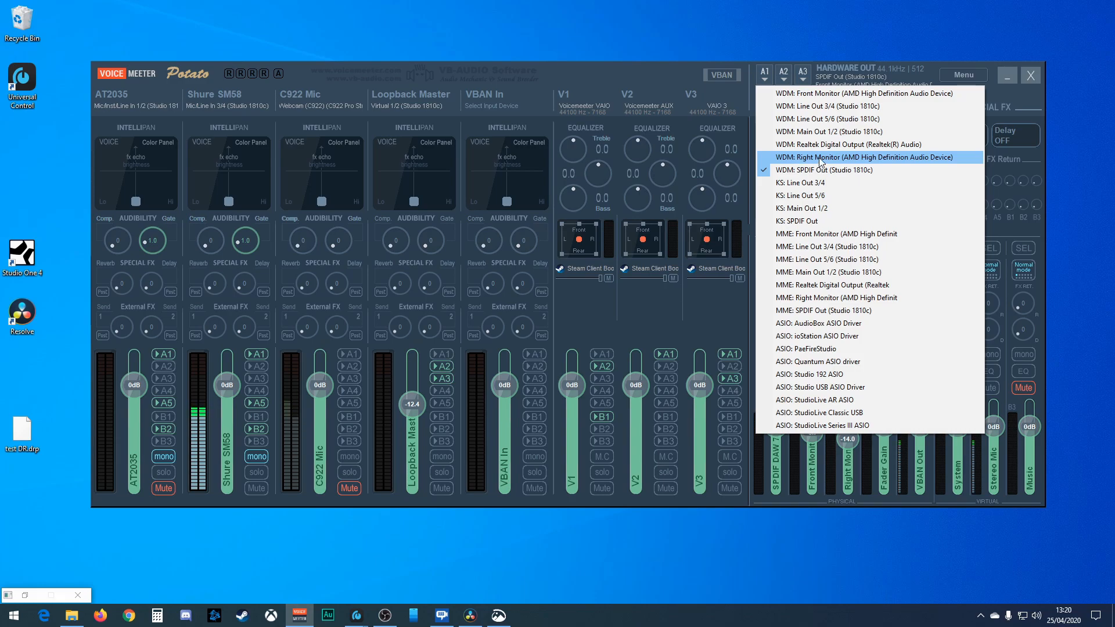
pyautogui.moveTo(842, 162)
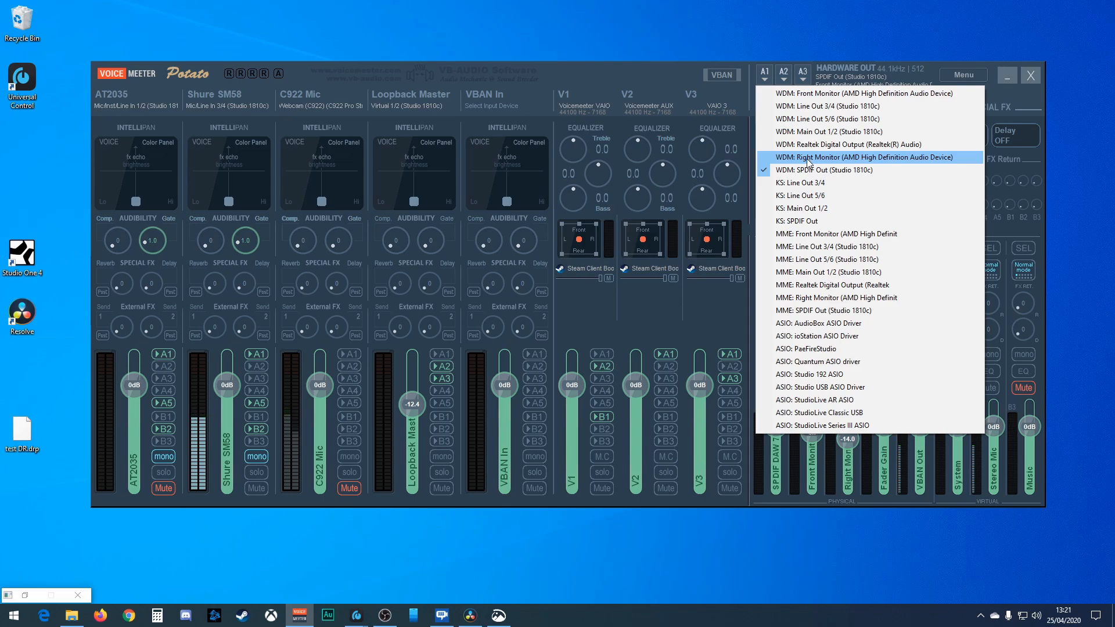
pyautogui.moveTo(818, 106)
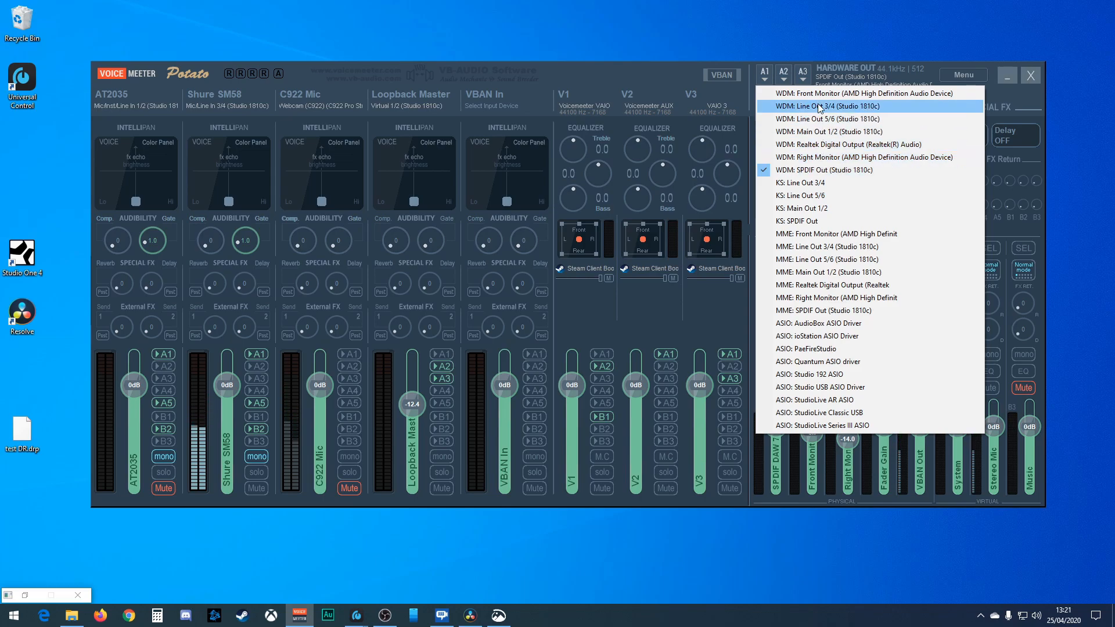
pyautogui.moveTo(823, 145)
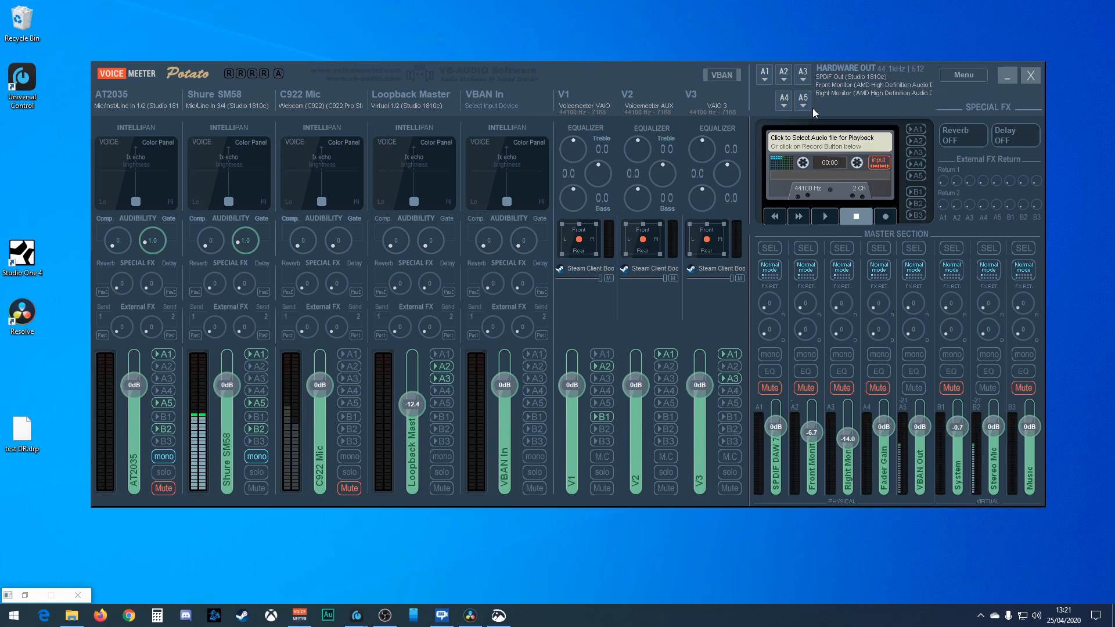
pyautogui.moveTo(802, 80)
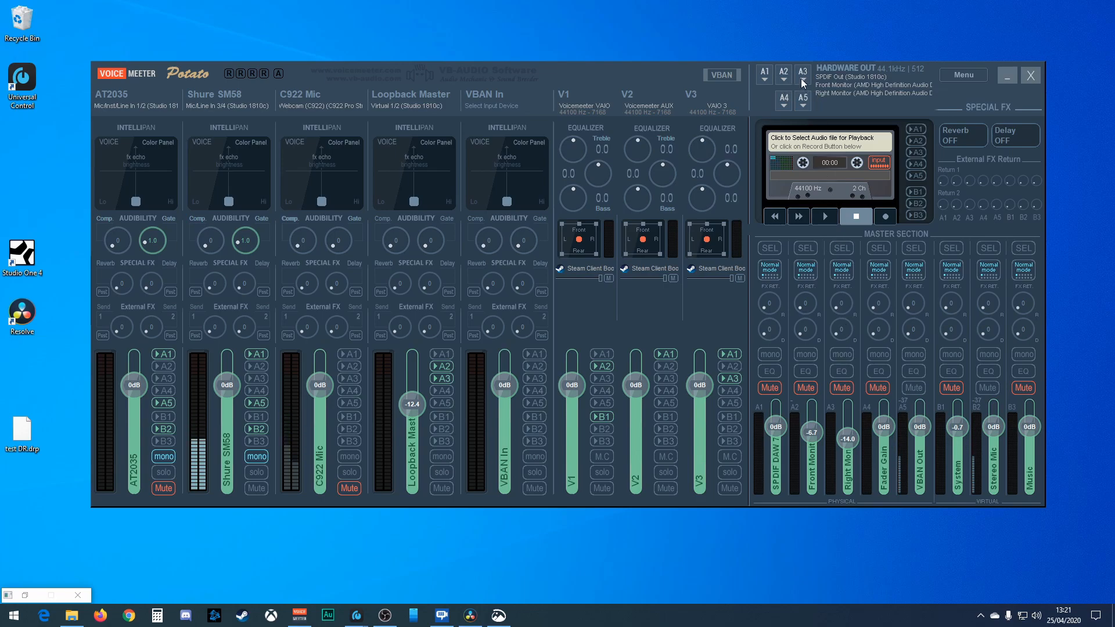
pyautogui.click(846, 76)
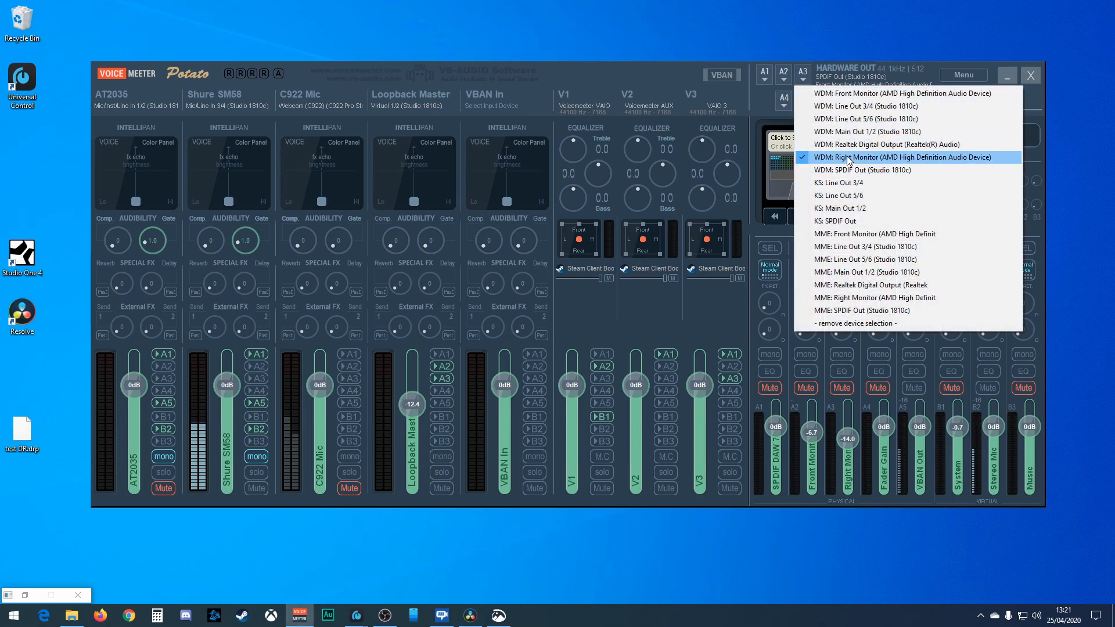
pyautogui.moveTo(925, 158)
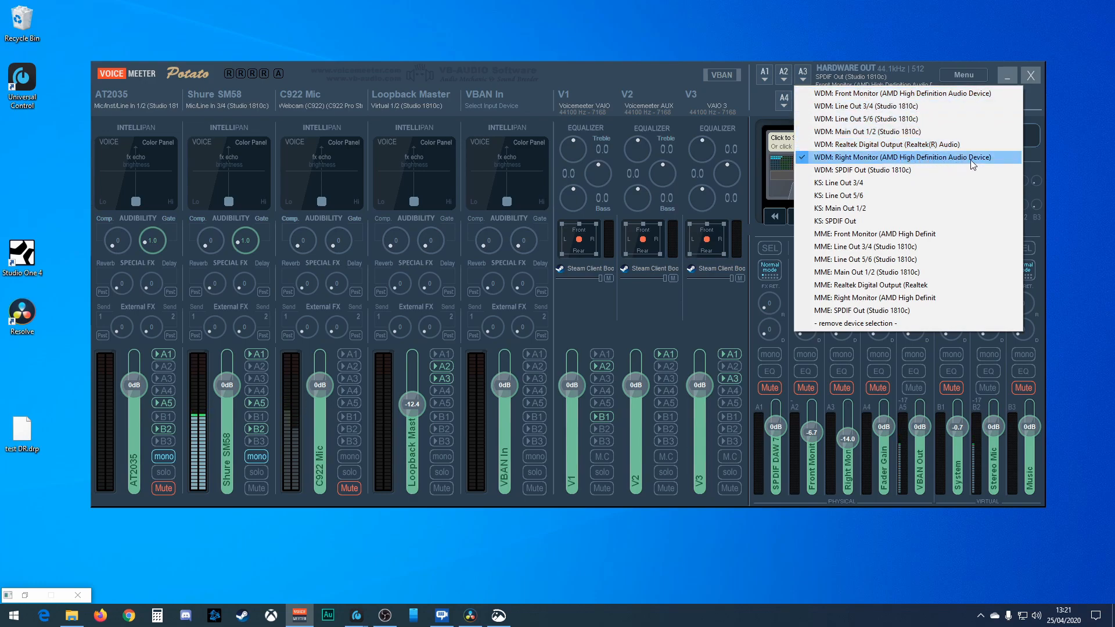
pyautogui.moveTo(908, 118)
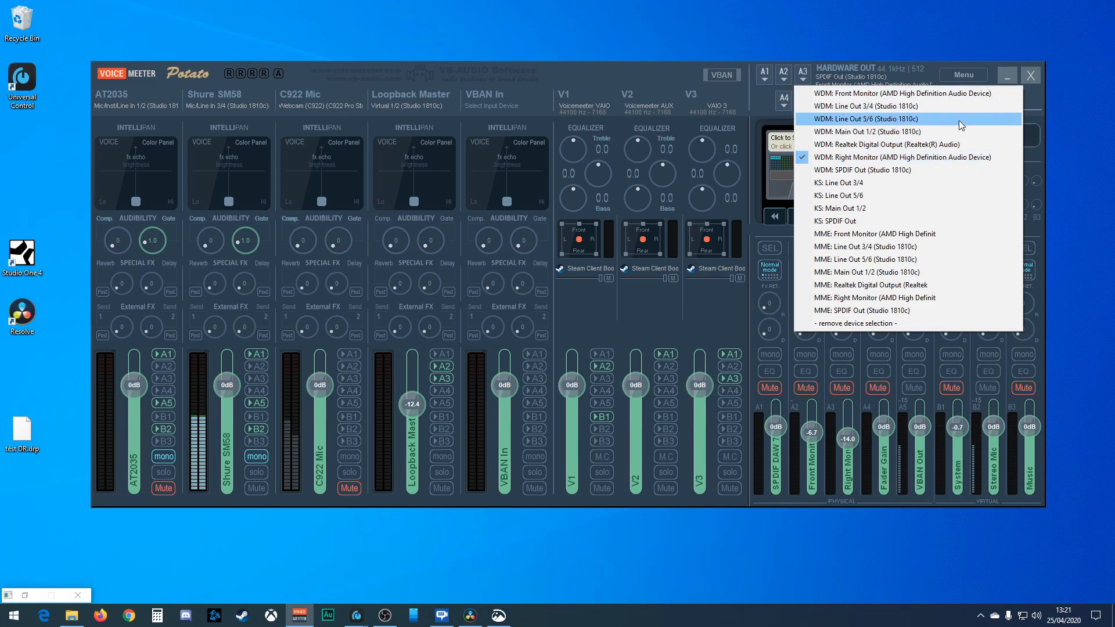
pyautogui.moveTo(908, 144)
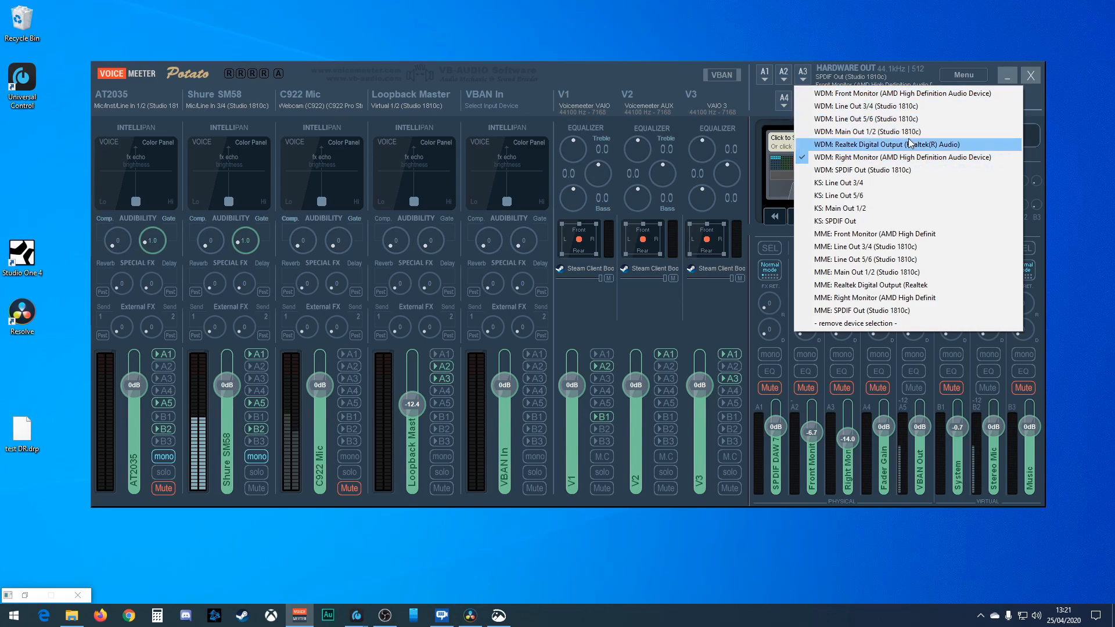
pyautogui.click(900, 157)
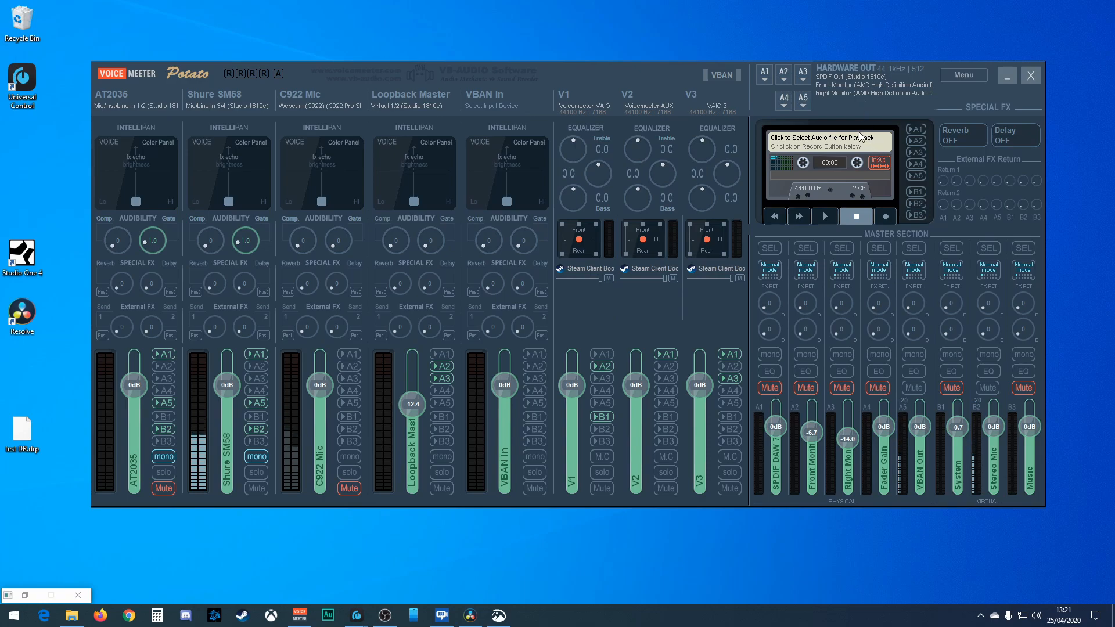
pyautogui.moveTo(823, 356)
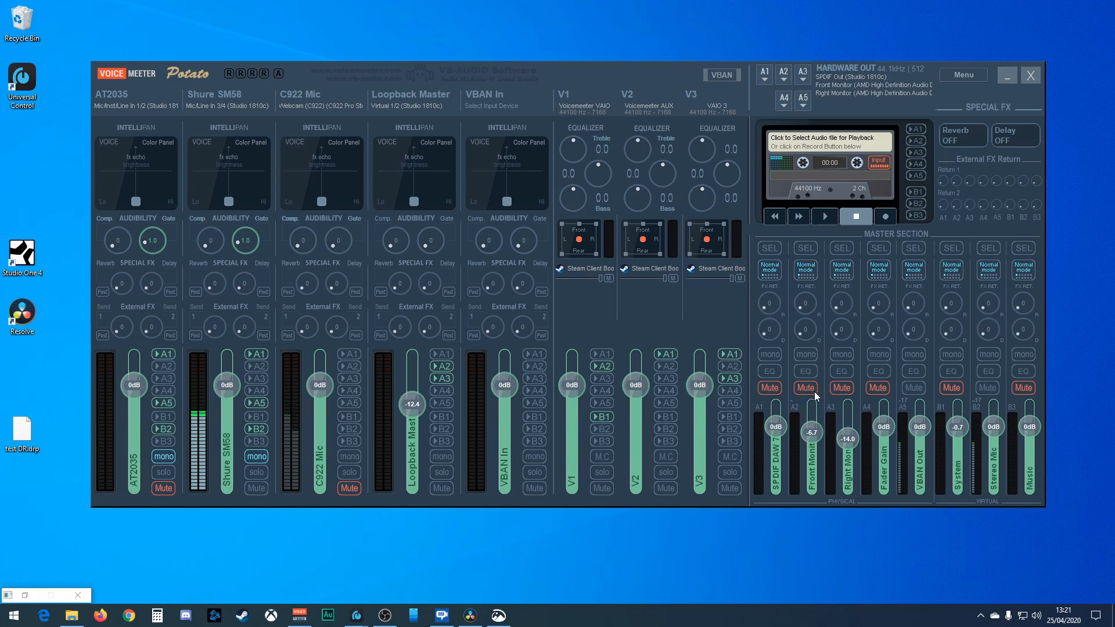
pyautogui.moveTo(815, 397)
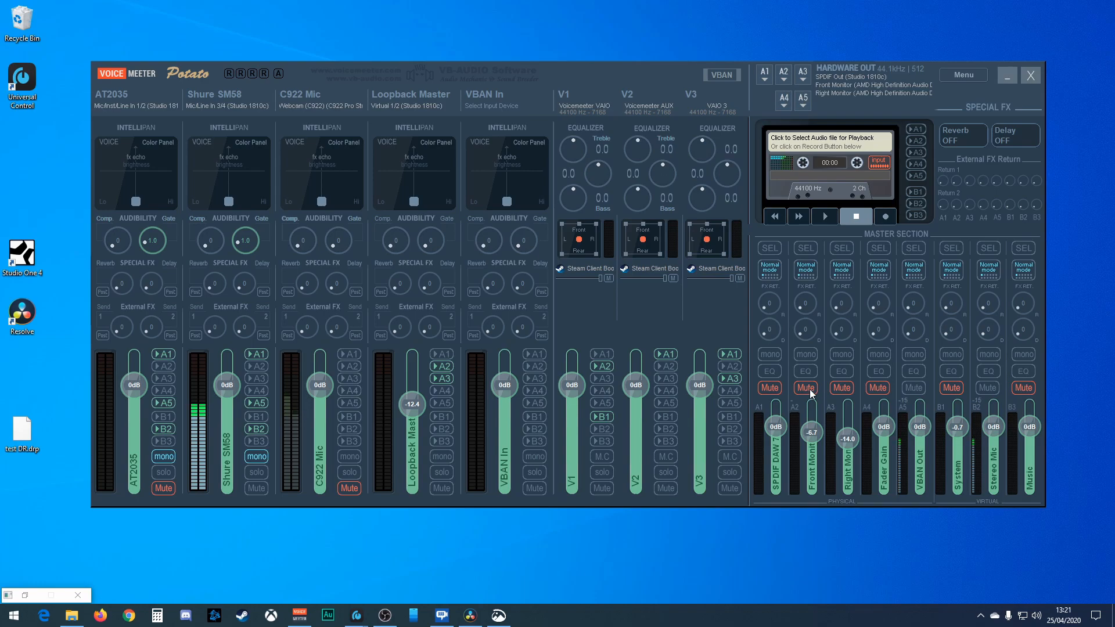
pyautogui.moveTo(835, 262)
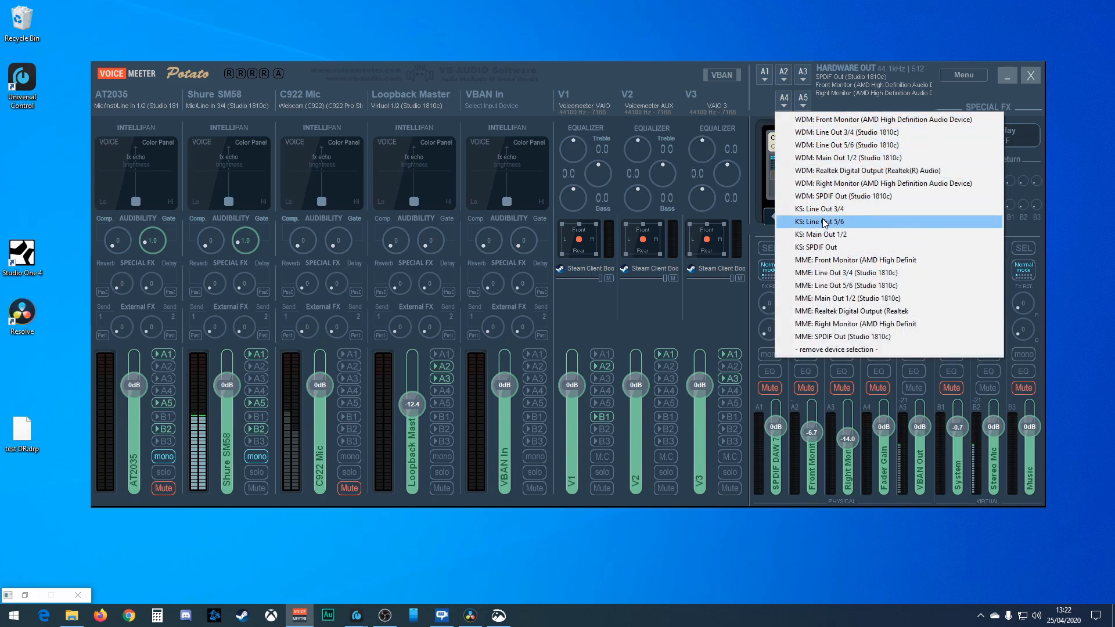
pyautogui.moveTo(832, 172)
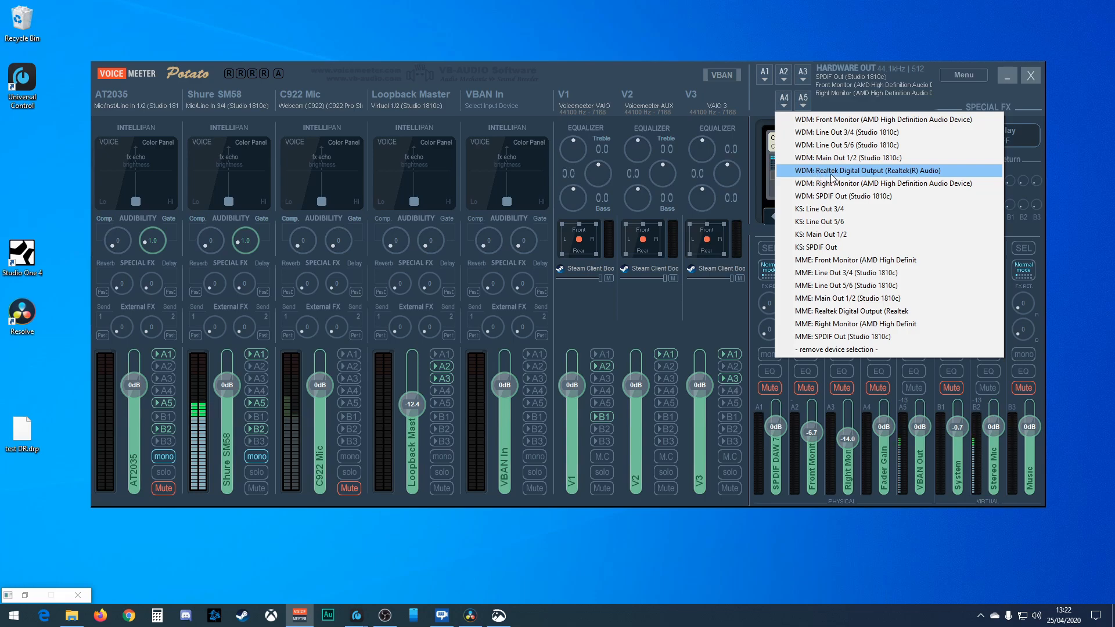
pyautogui.moveTo(827, 179)
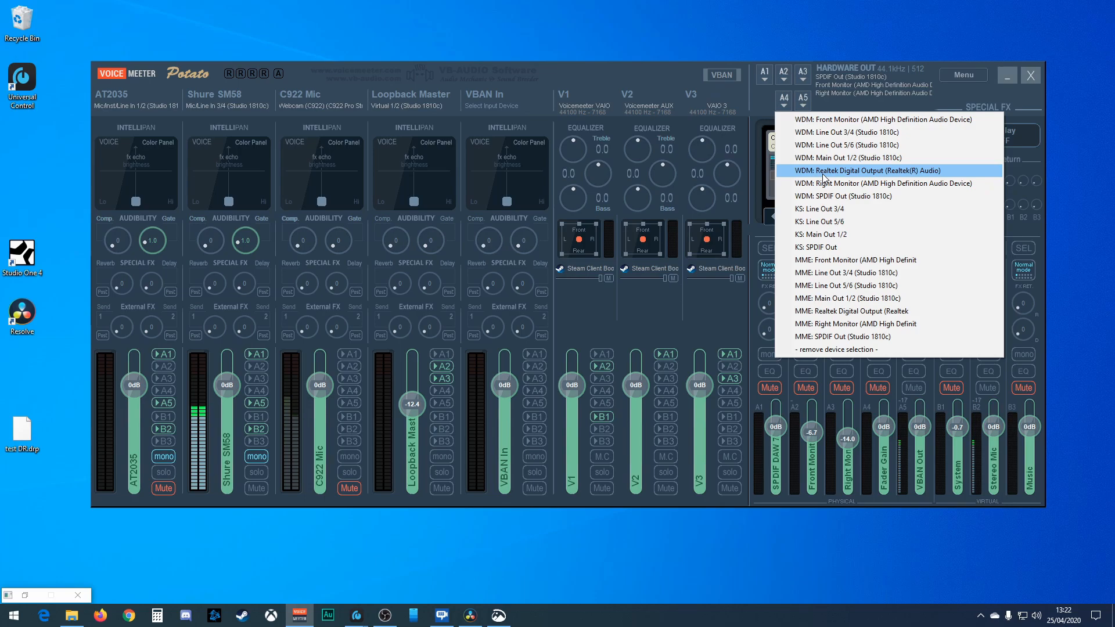
# Step: Assign A4 to WDM Realtek Digital Output (Realtek(R) Audio)
pyautogui.click(866, 170)
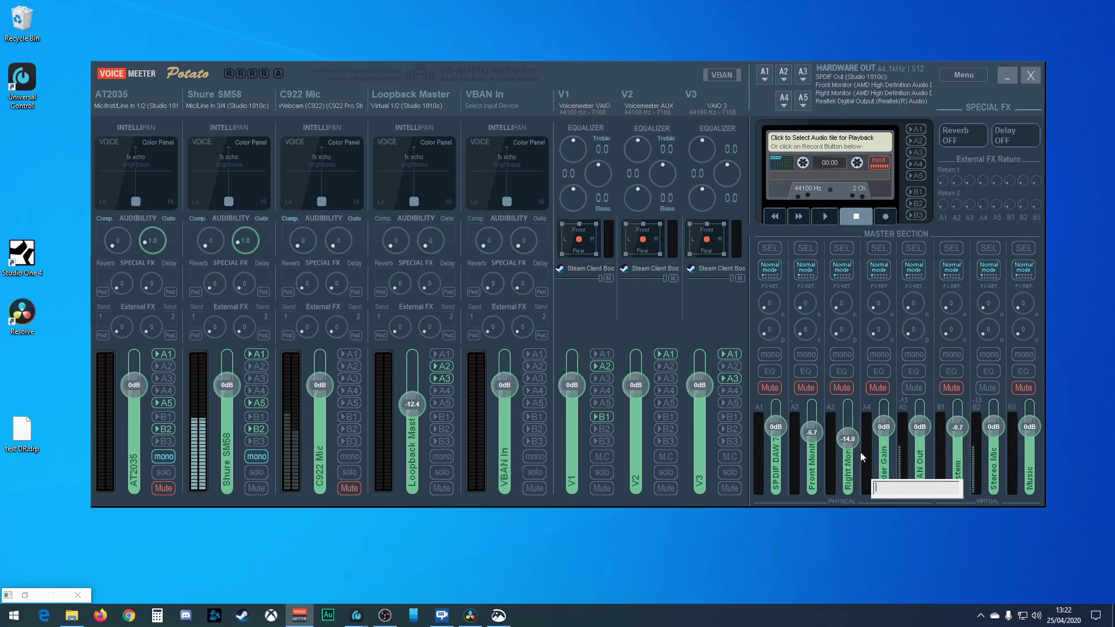
# Step: Type 's/pdif' as the new name for the A4 master bus
pyautogui.write('s/')
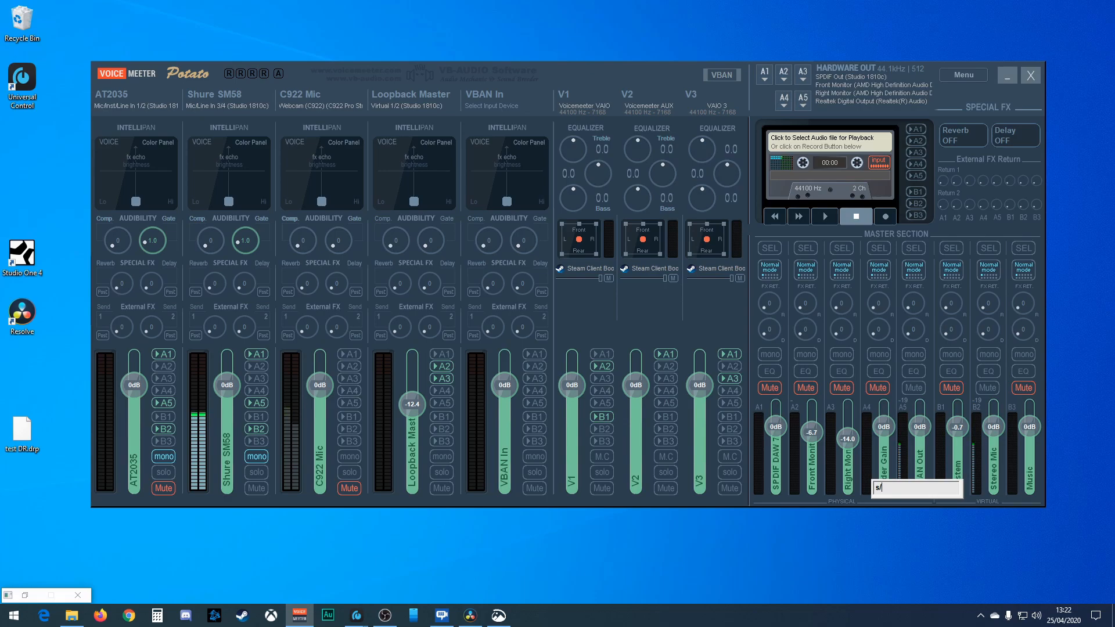
pyautogui.write('p')
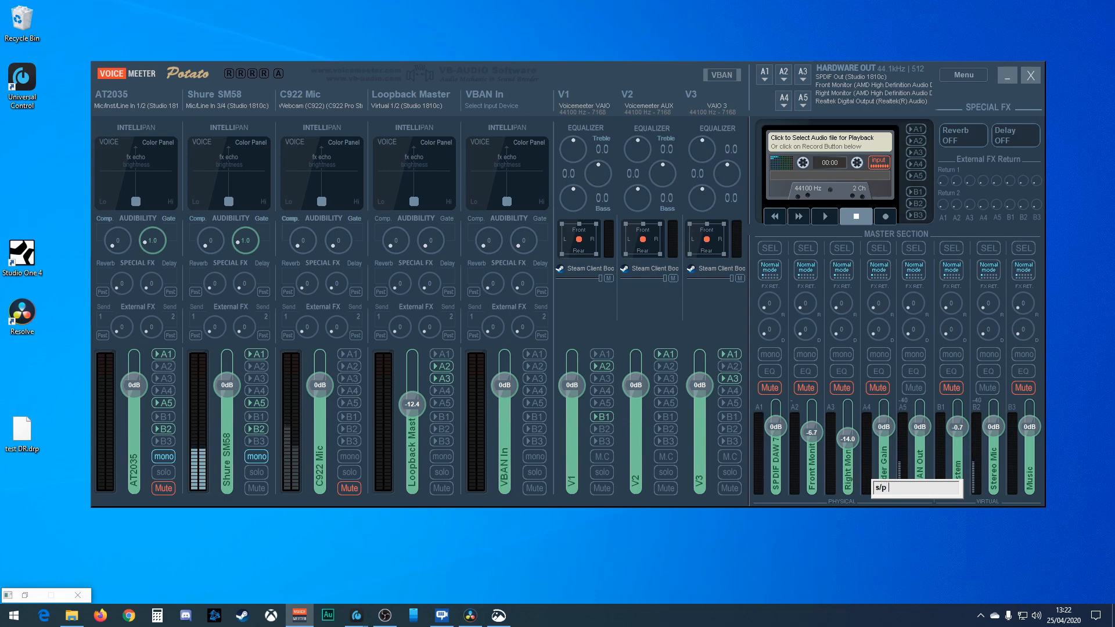
pyautogui.write('di')
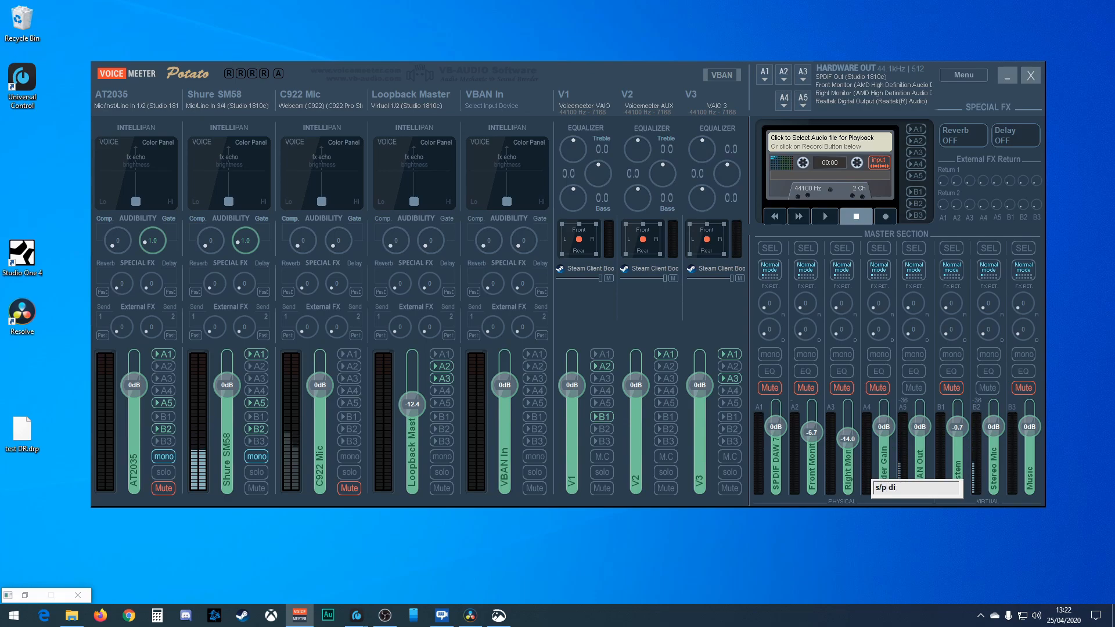
pyautogui.write('f')
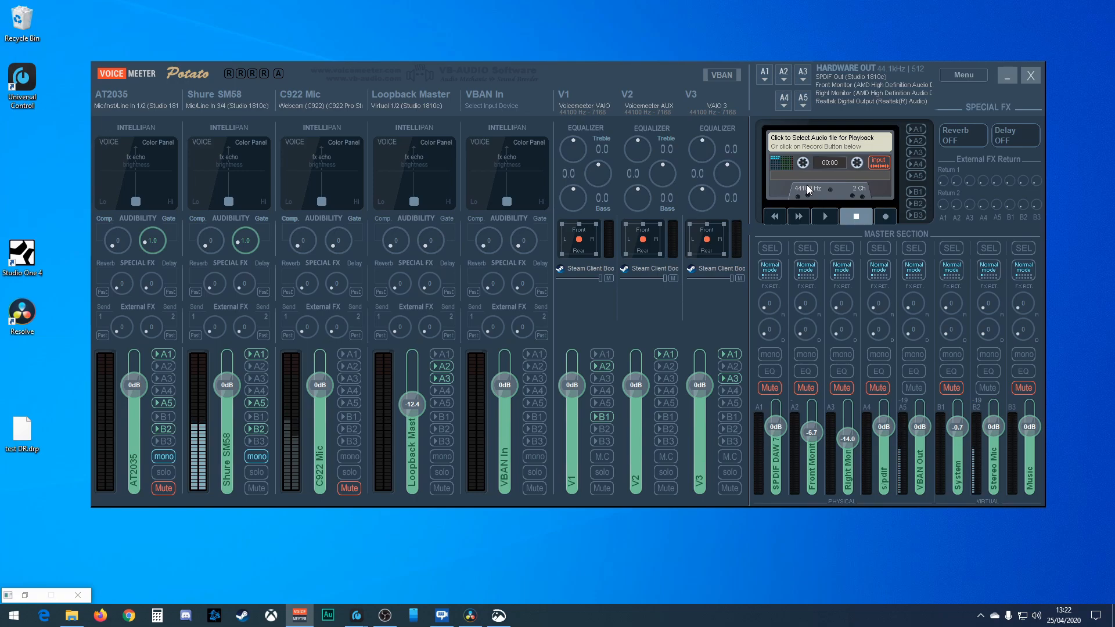
pyautogui.moveTo(839, 302)
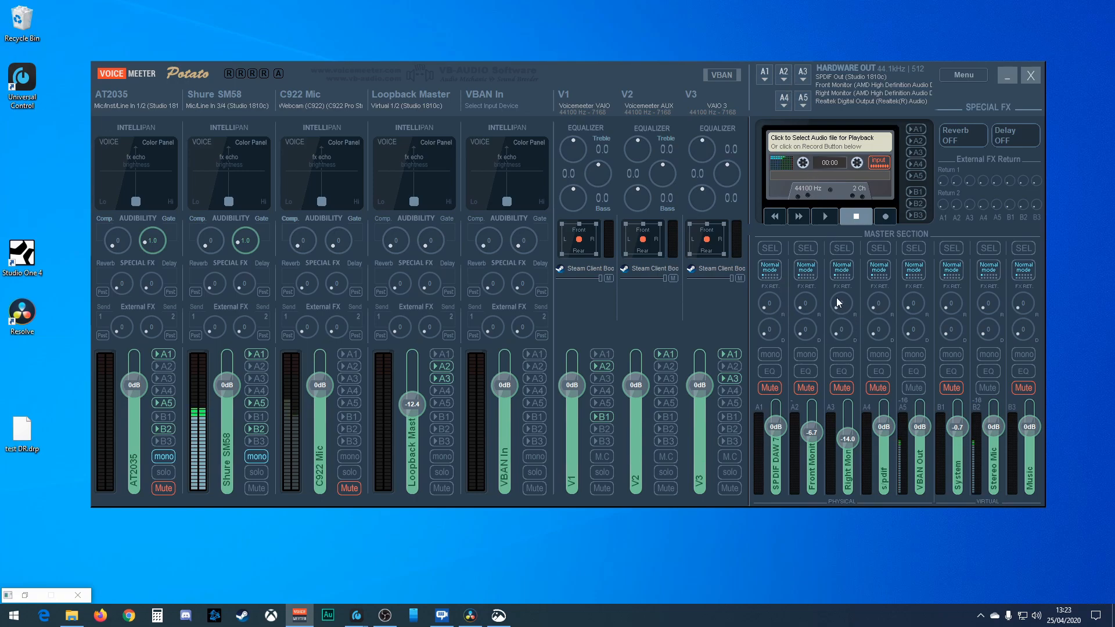
pyautogui.moveTo(815, 347)
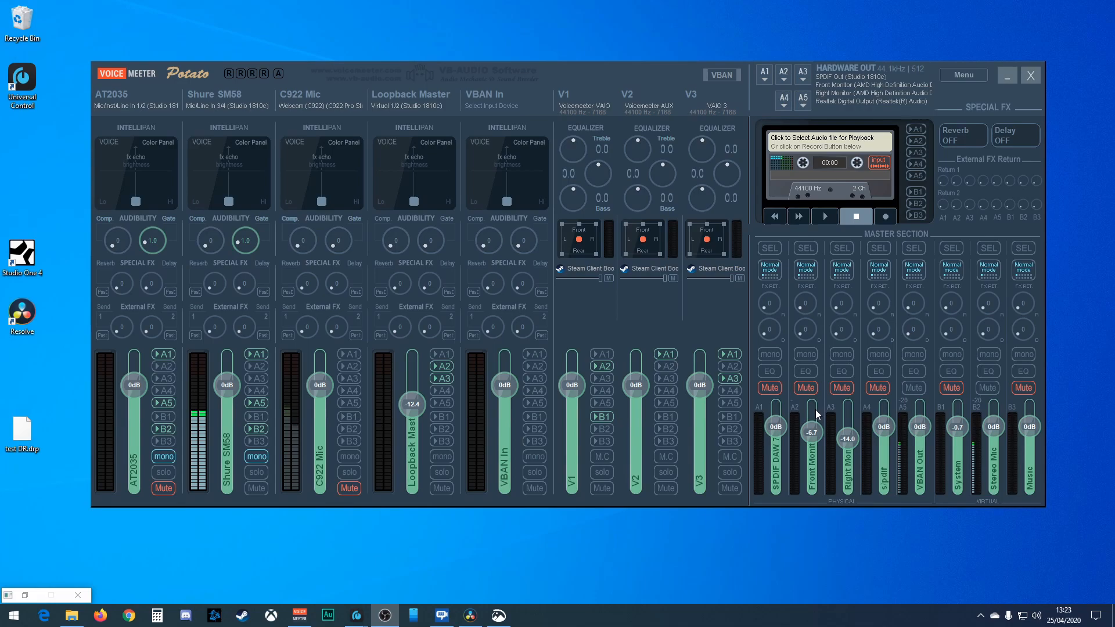
pyautogui.moveTo(839, 423)
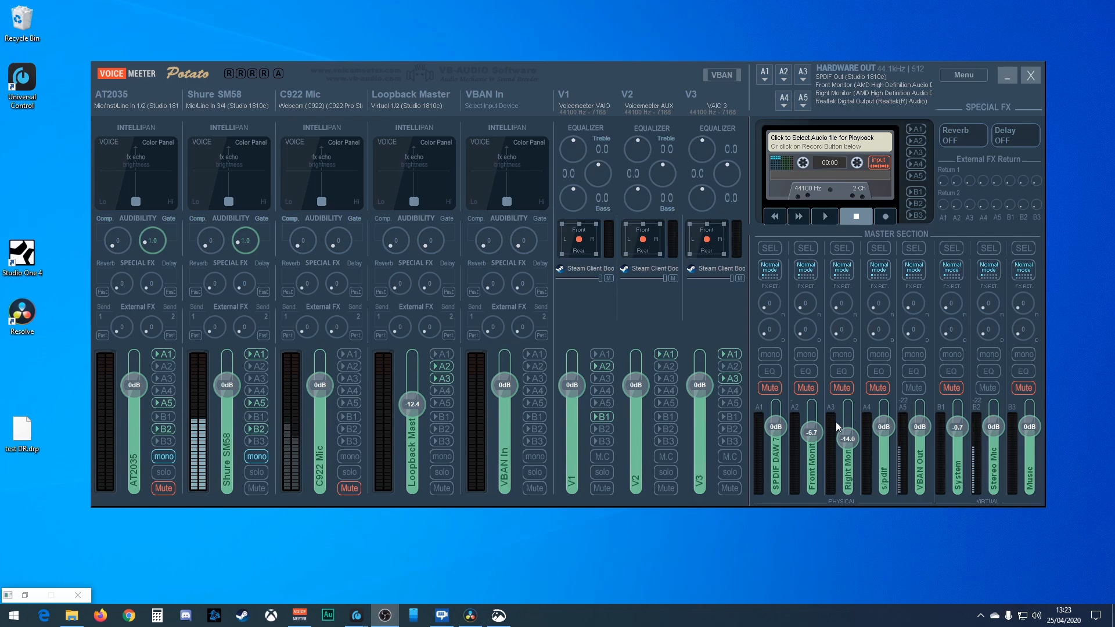
pyautogui.moveTo(834, 424)
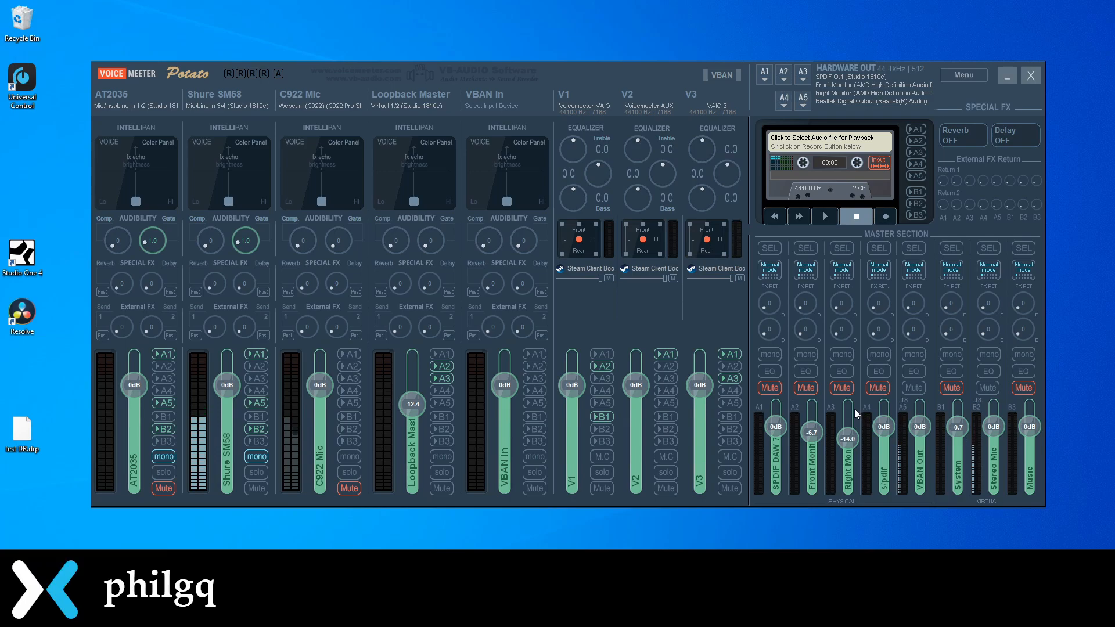
pyautogui.moveTo(911, 460)
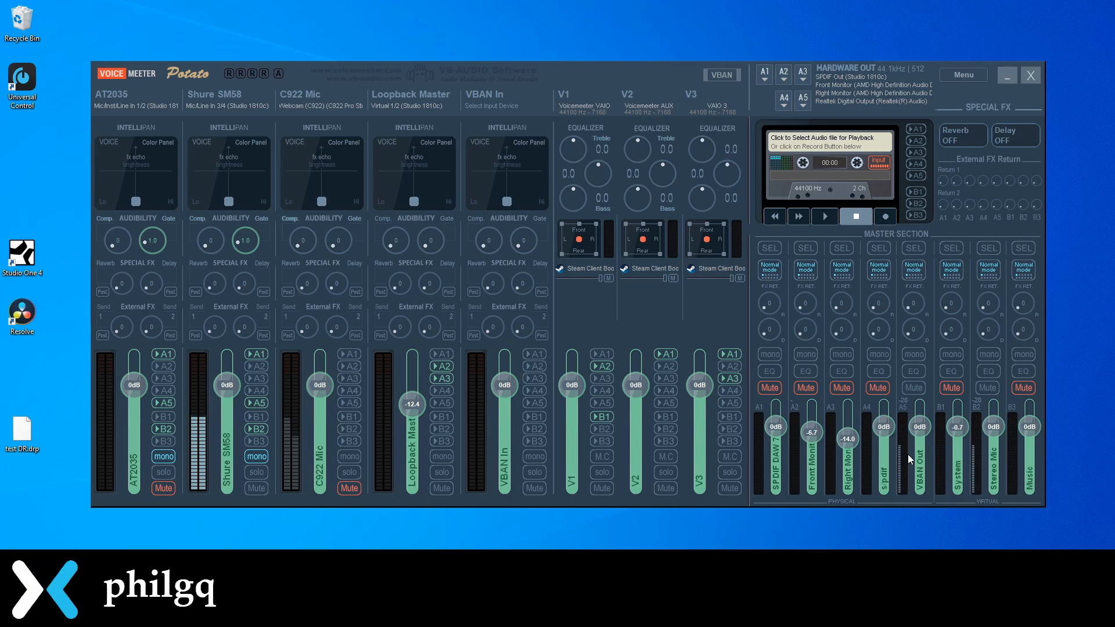